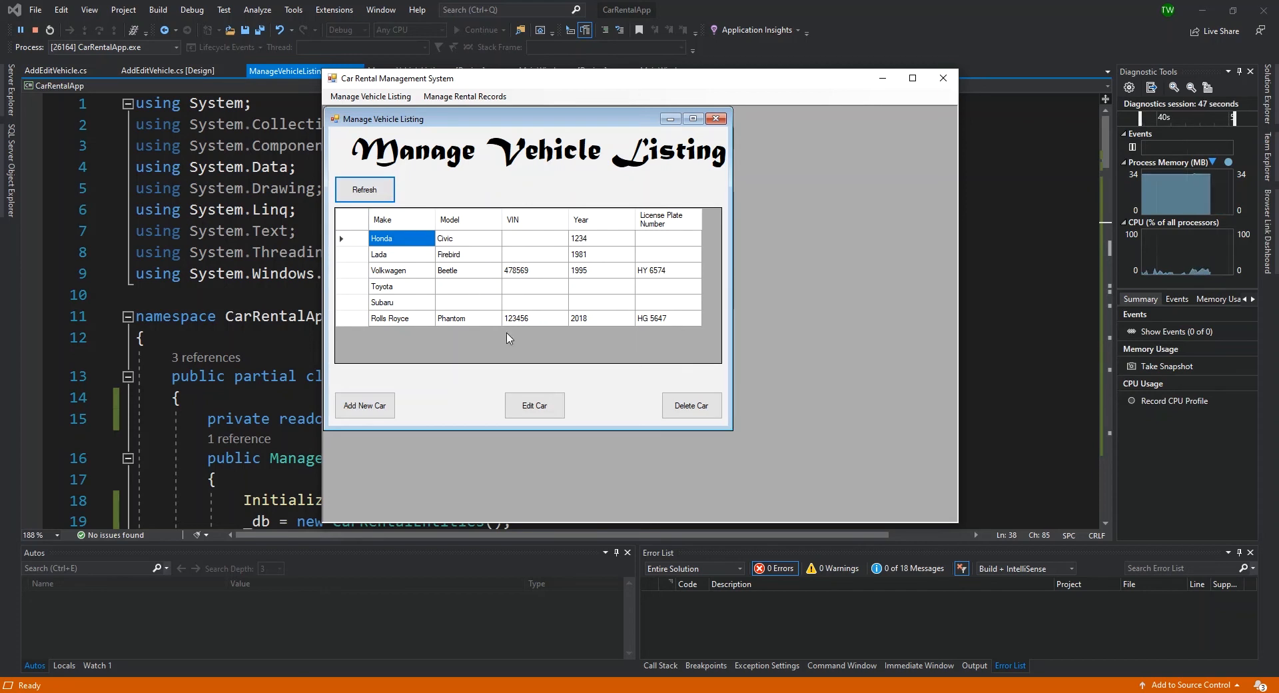
pyautogui.moveTo(445, 246)
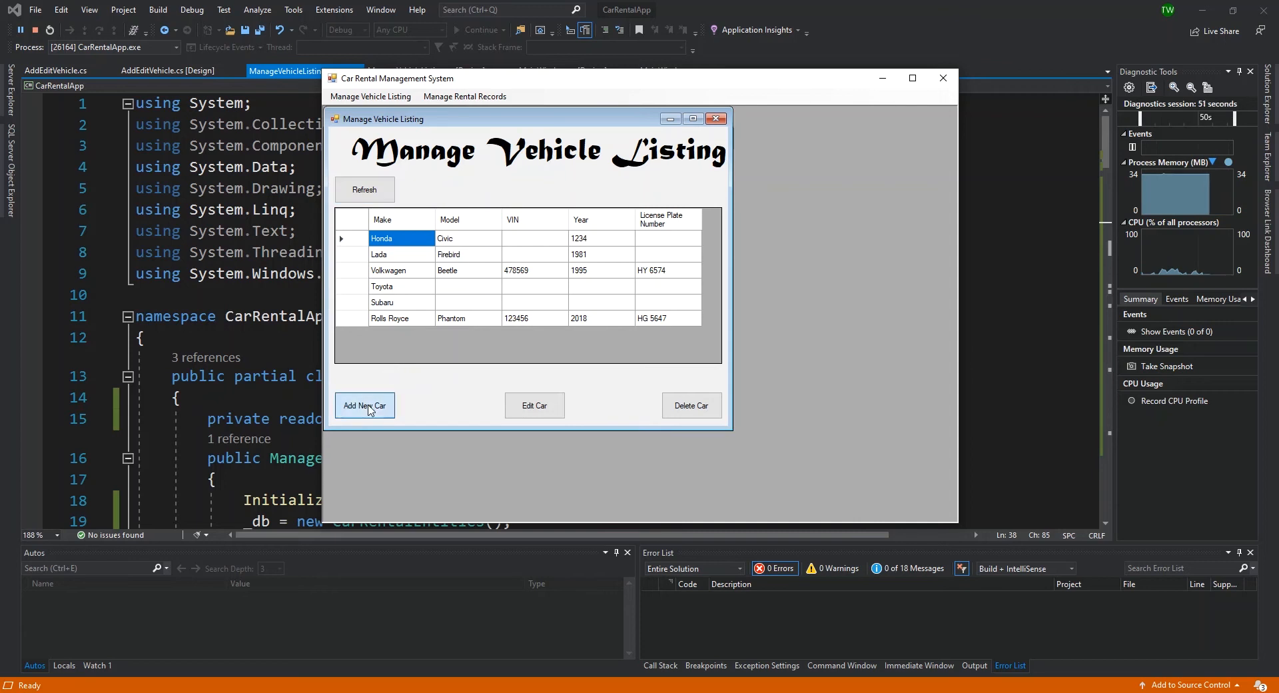
# Open Add New Car, try saving it blank, and dismiss the make/model warning
pyautogui.click(365, 405)
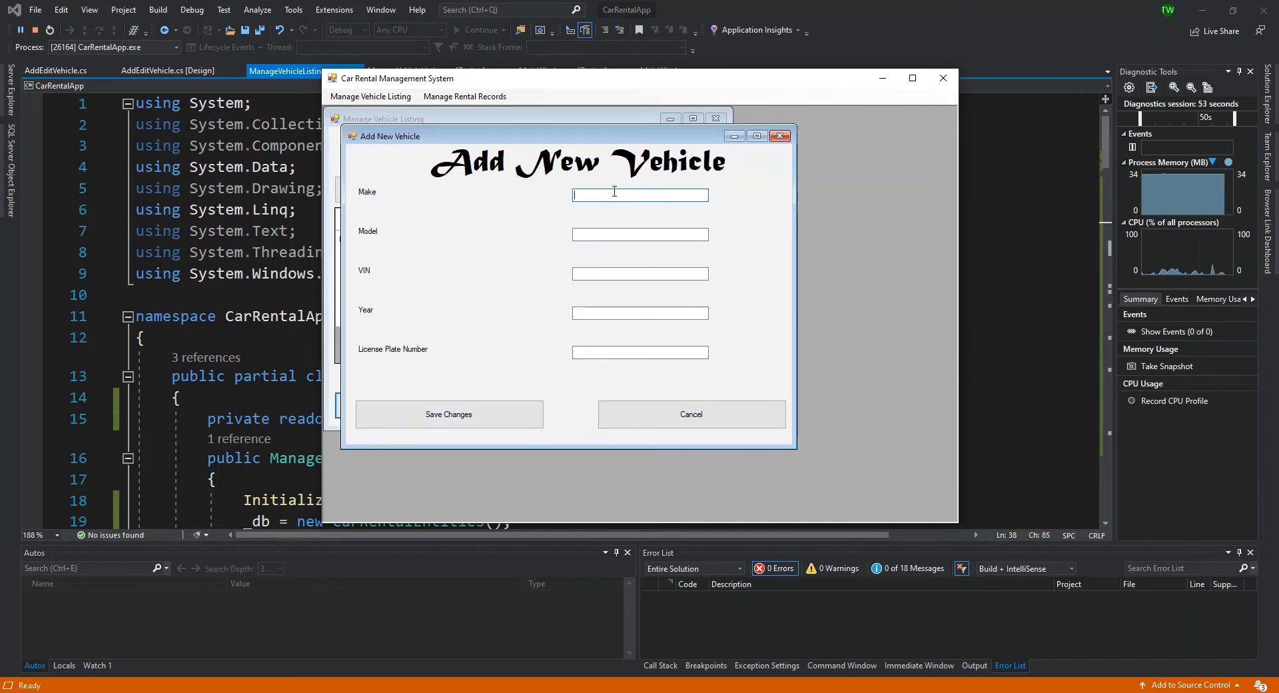
pyautogui.moveTo(470, 288)
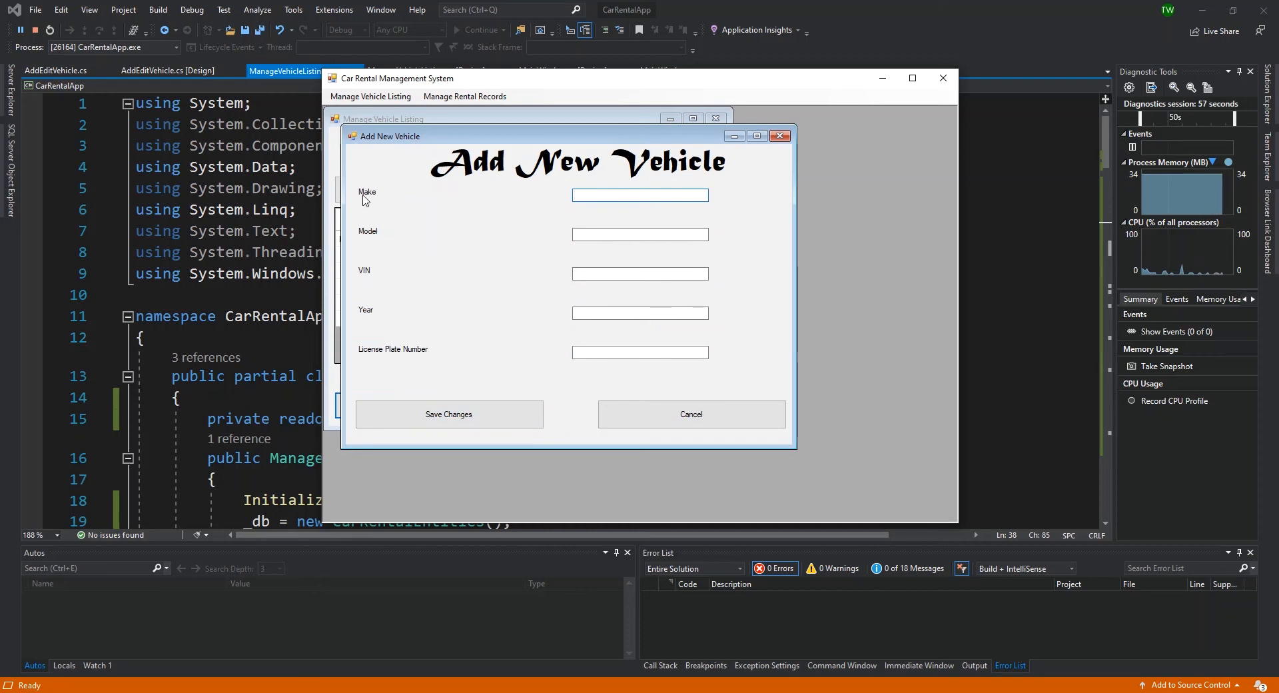
pyautogui.moveTo(499, 405)
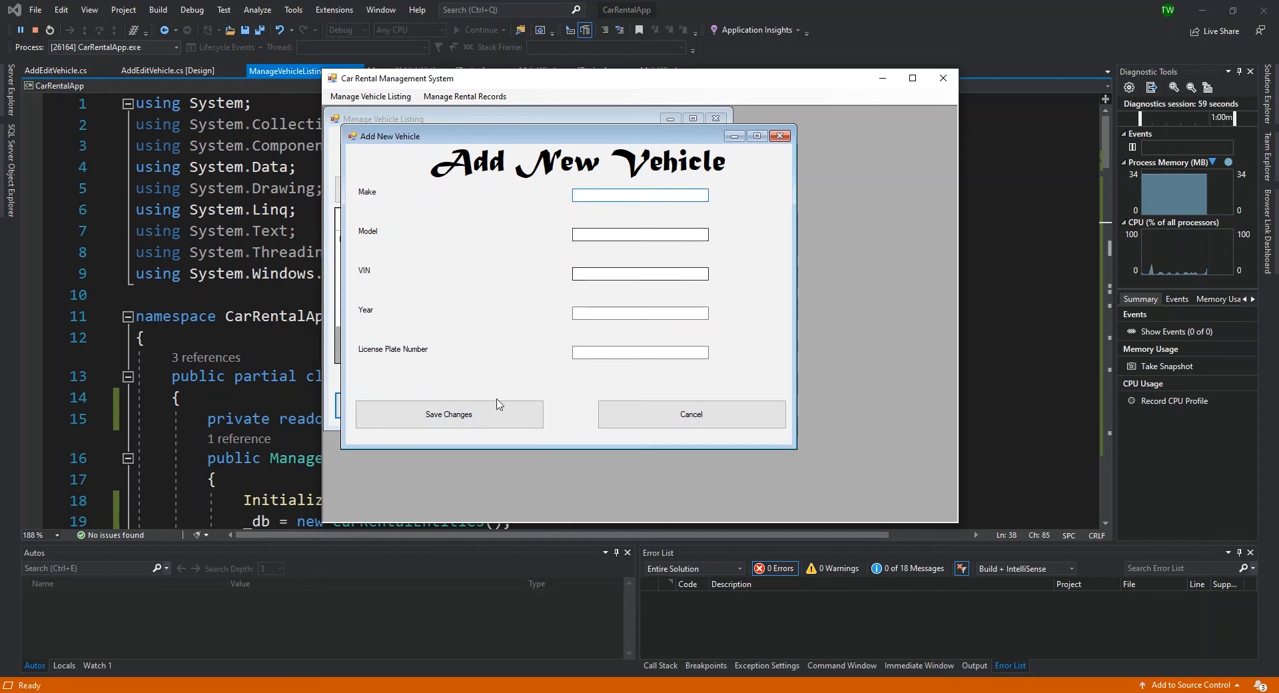
pyautogui.click(448, 413)
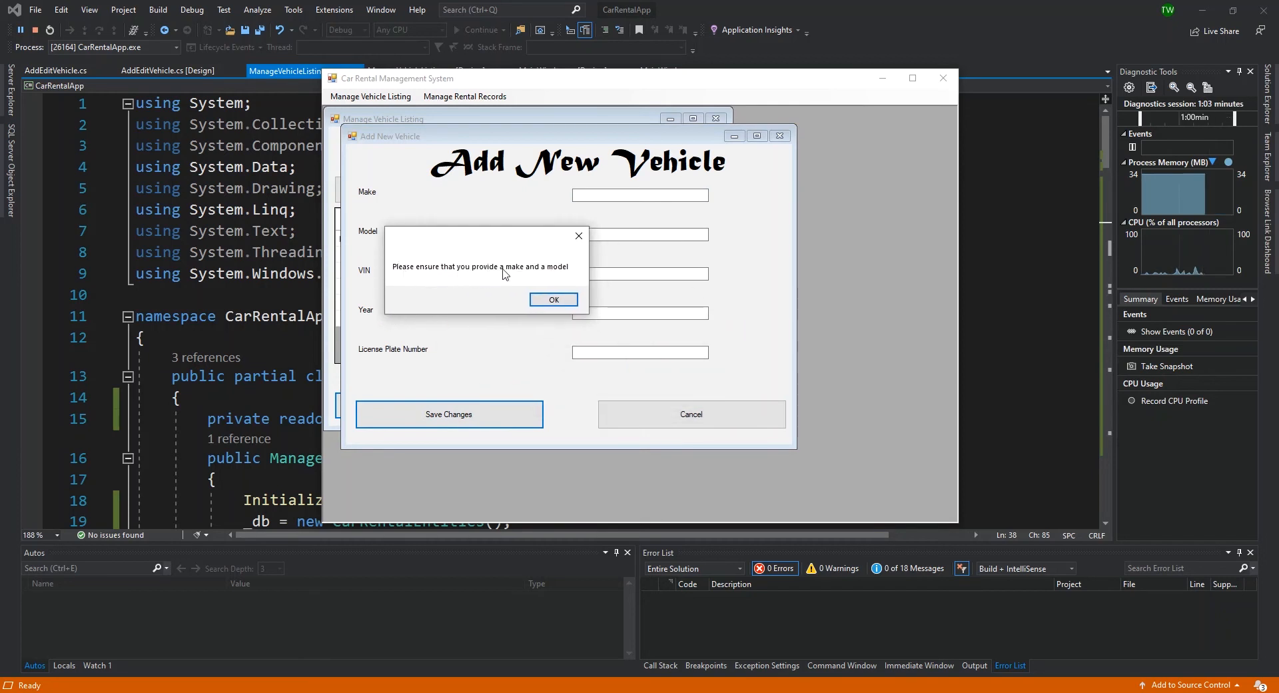
pyautogui.click(553, 298)
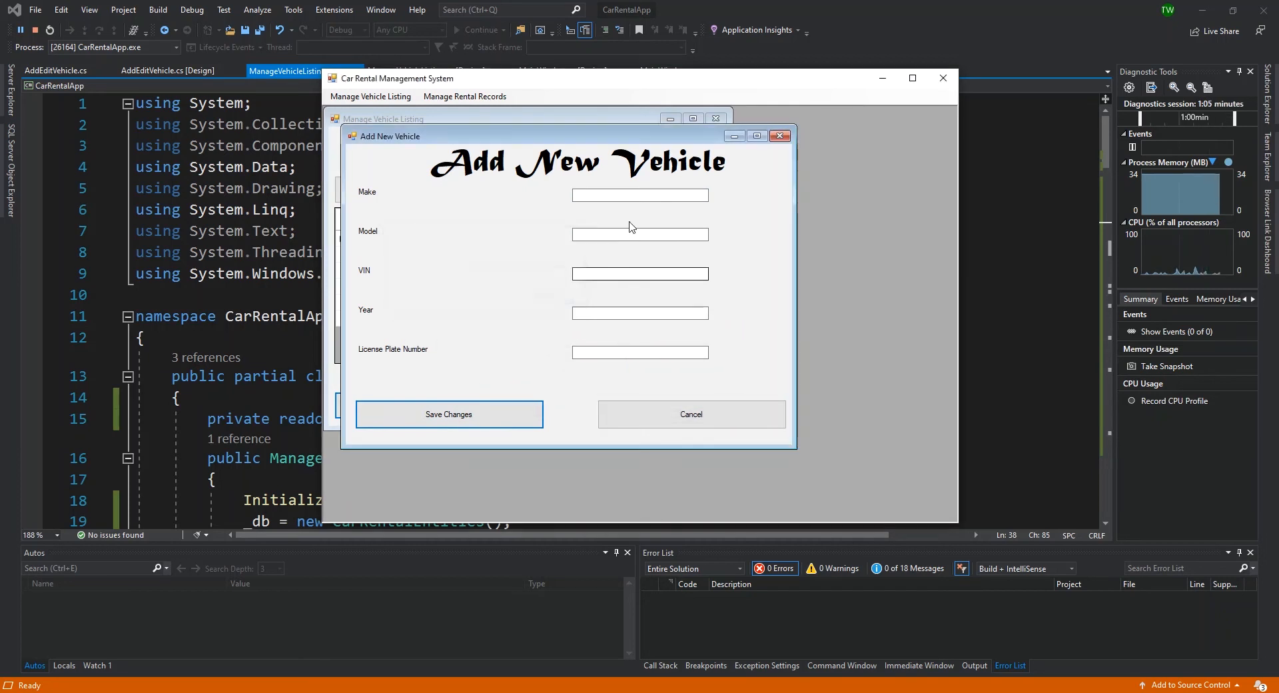
pyautogui.click(640, 196)
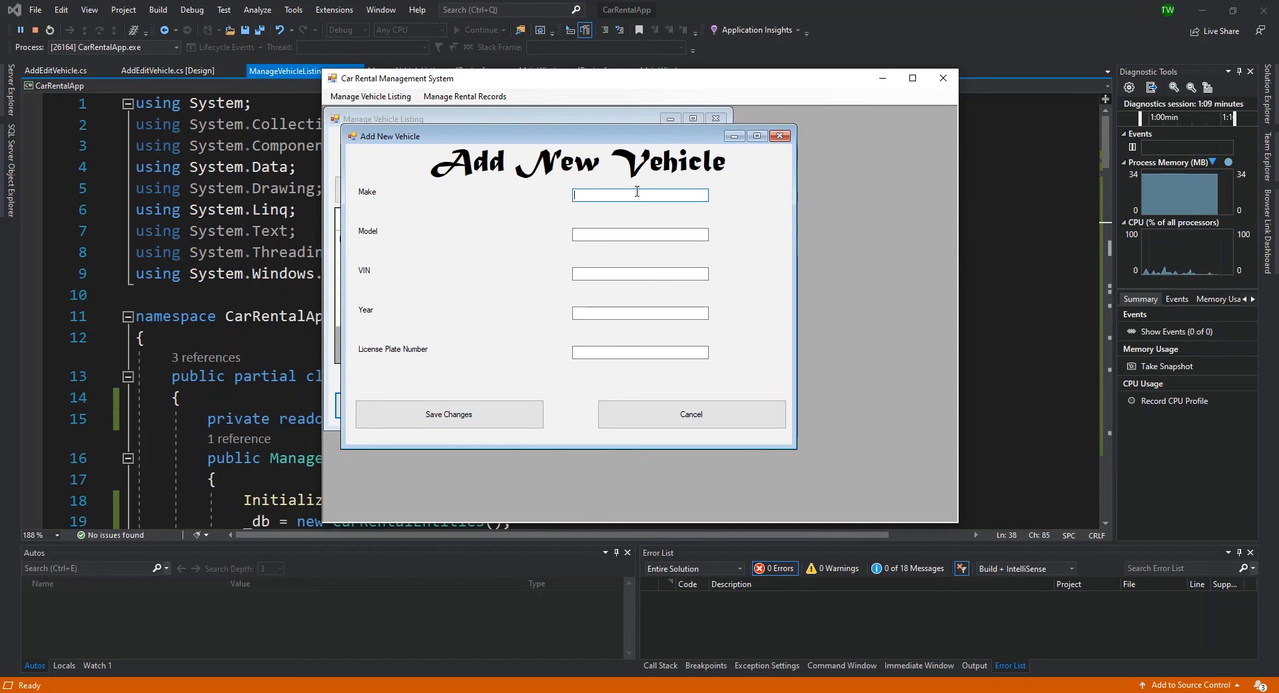
# Enter make Suzuki and model Swift, dismiss the format error, and begin year 2013
pyautogui.write('Suzuki')
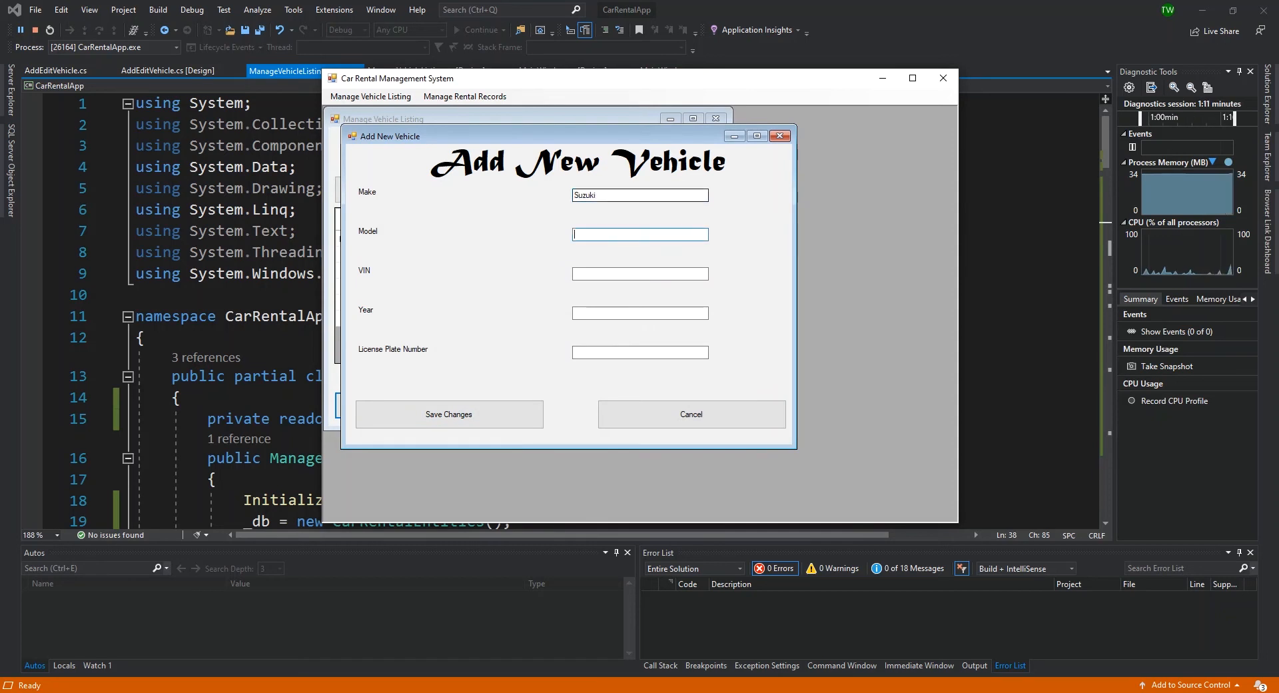
pyautogui.write('Swift')
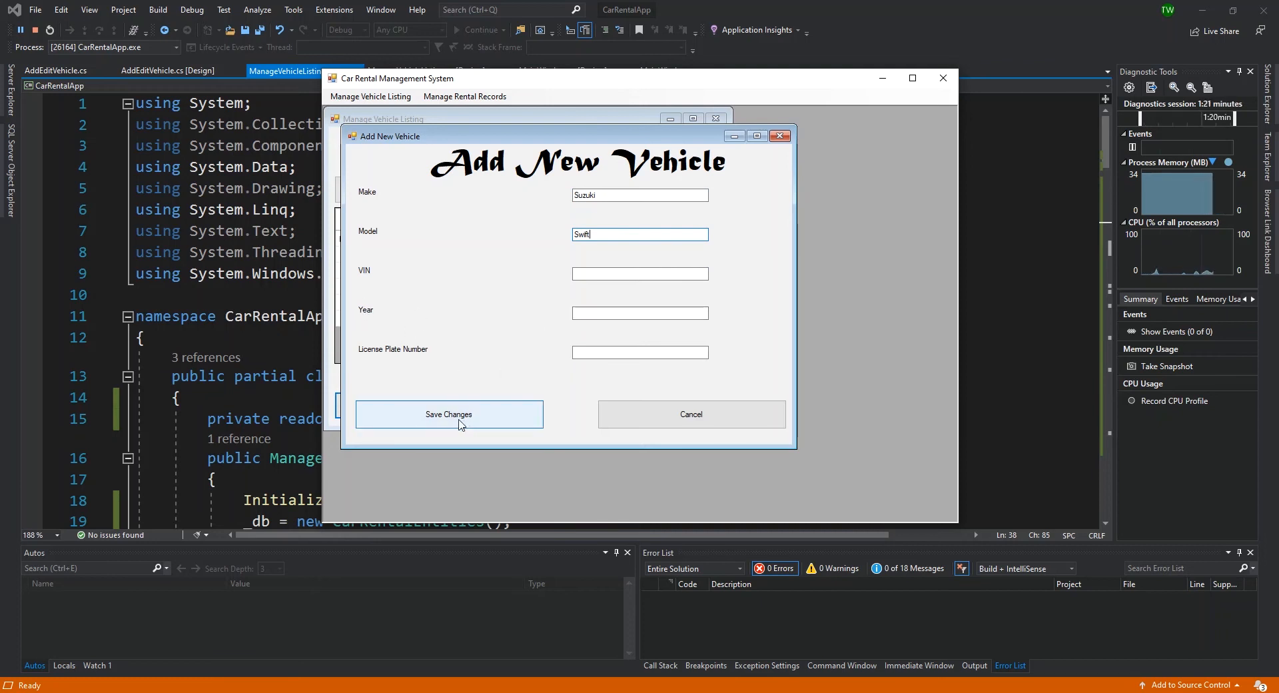
pyautogui.click(448, 414)
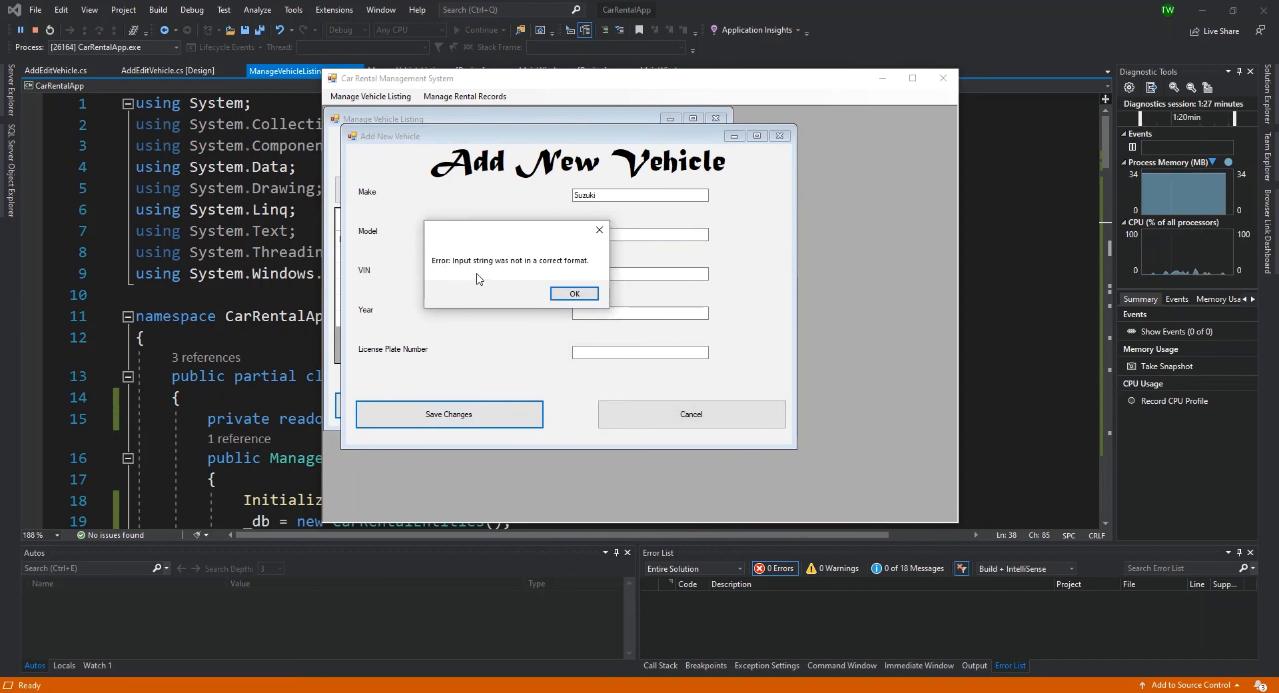
pyautogui.click(574, 293)
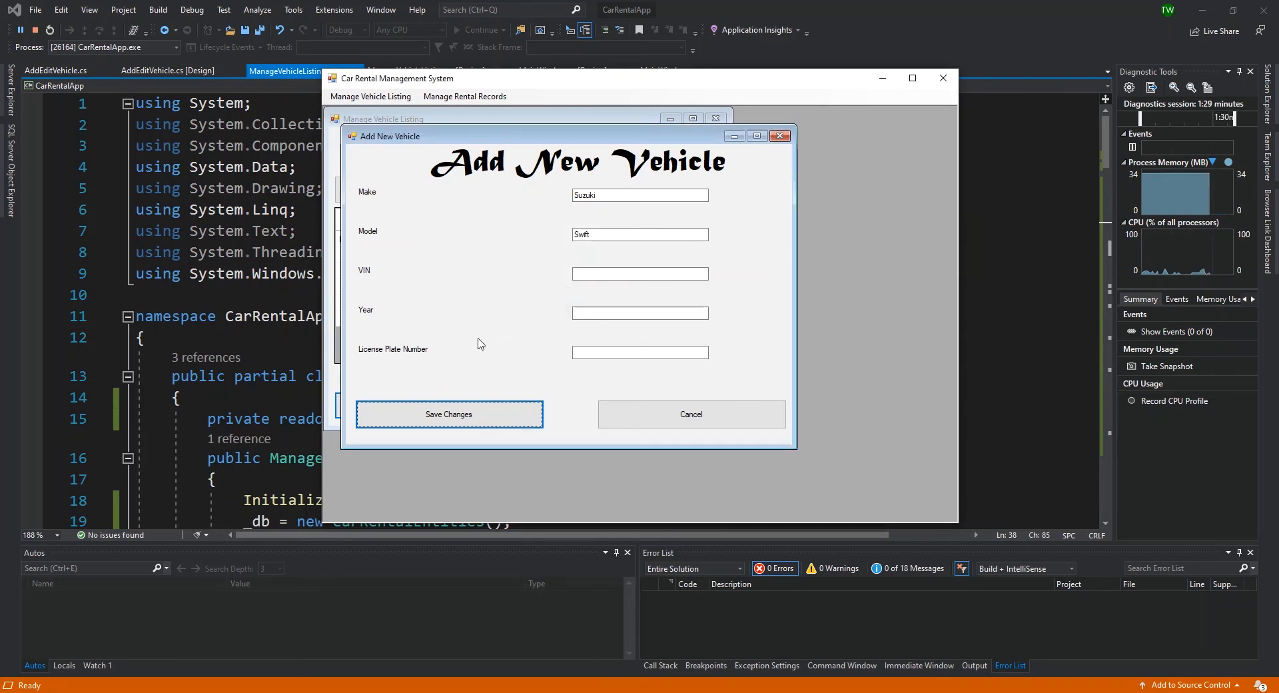
pyautogui.click(639, 313)
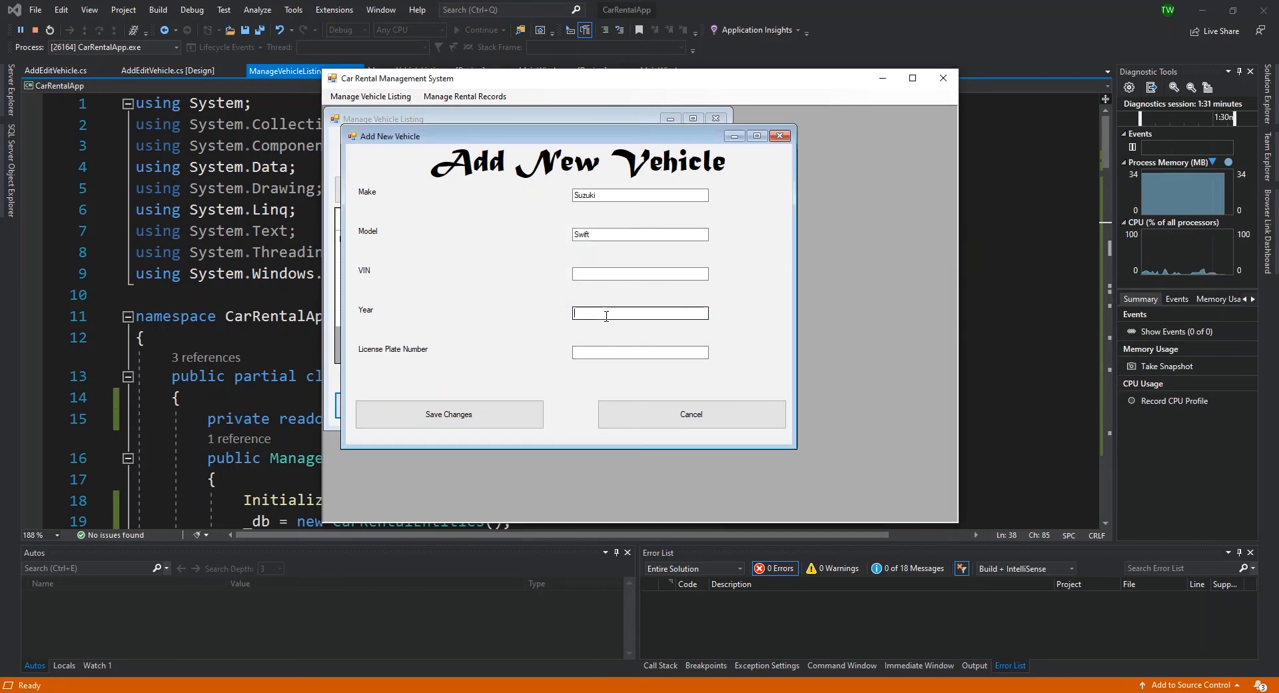
pyautogui.write('2013')
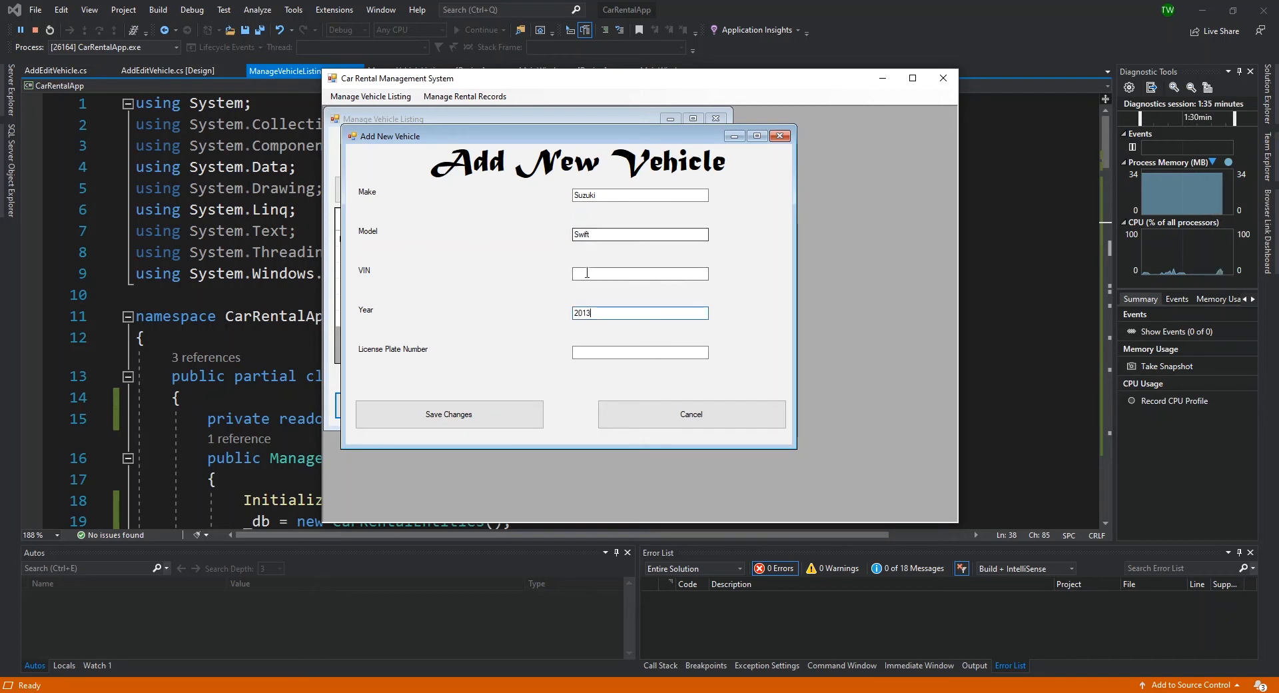
pyautogui.moveTo(377, 316)
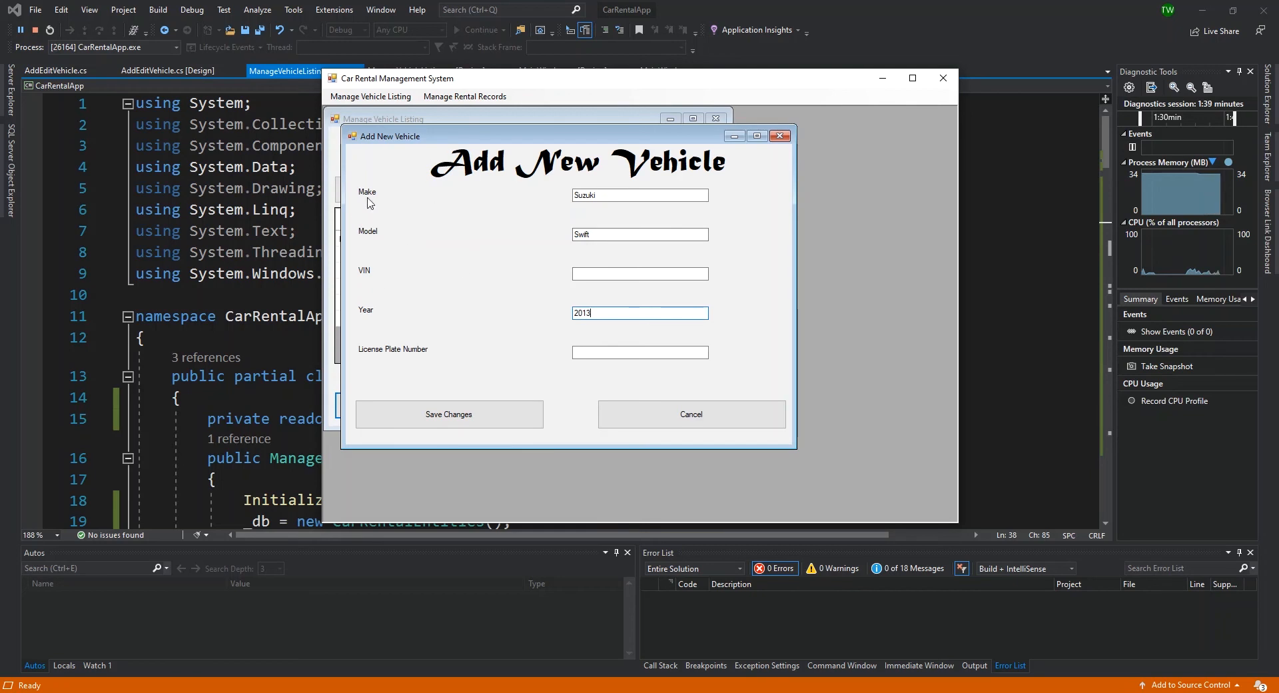
# Save the 2013 Suzuki Swift and acknowledge the Insert Operation Completed message
pyautogui.click(448, 414)
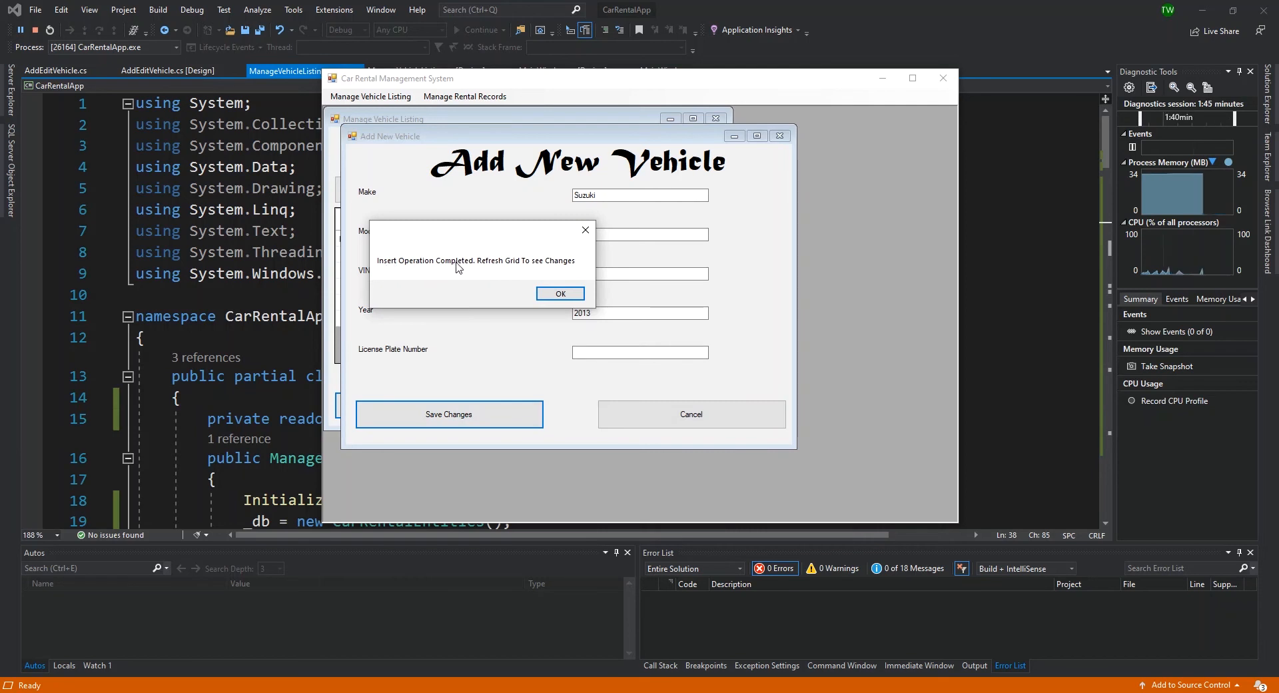
pyautogui.moveTo(560, 268)
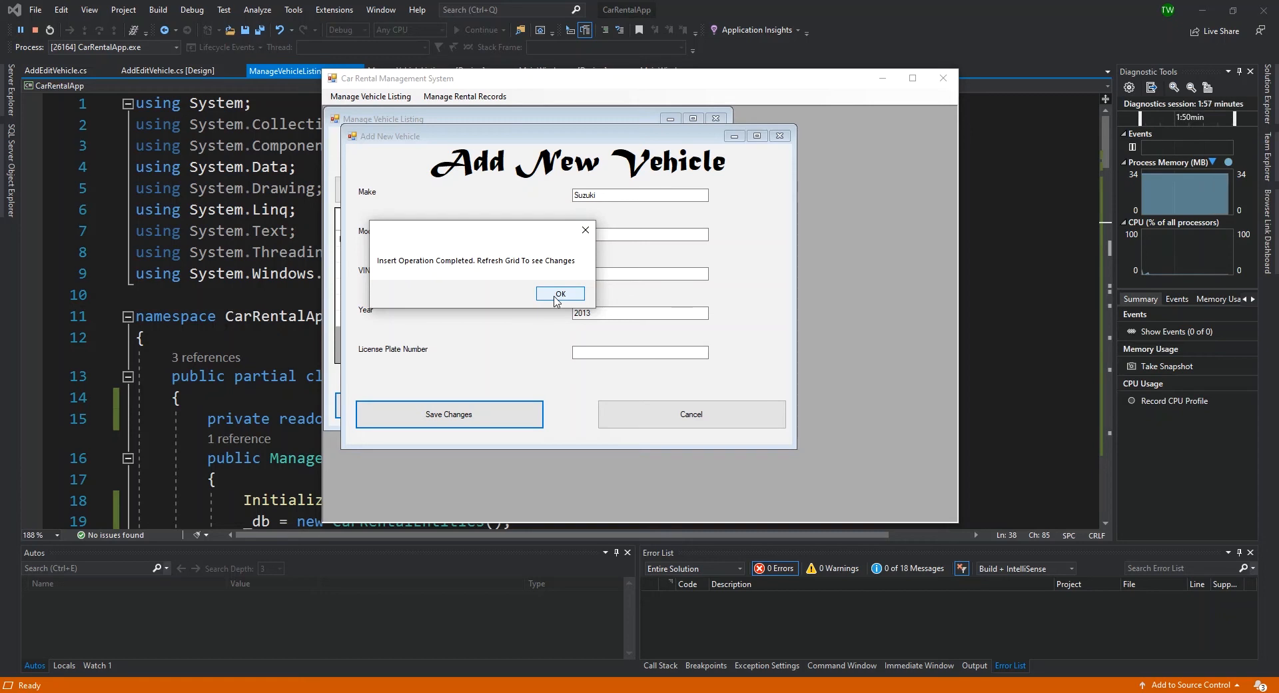
pyautogui.moveTo(560, 280)
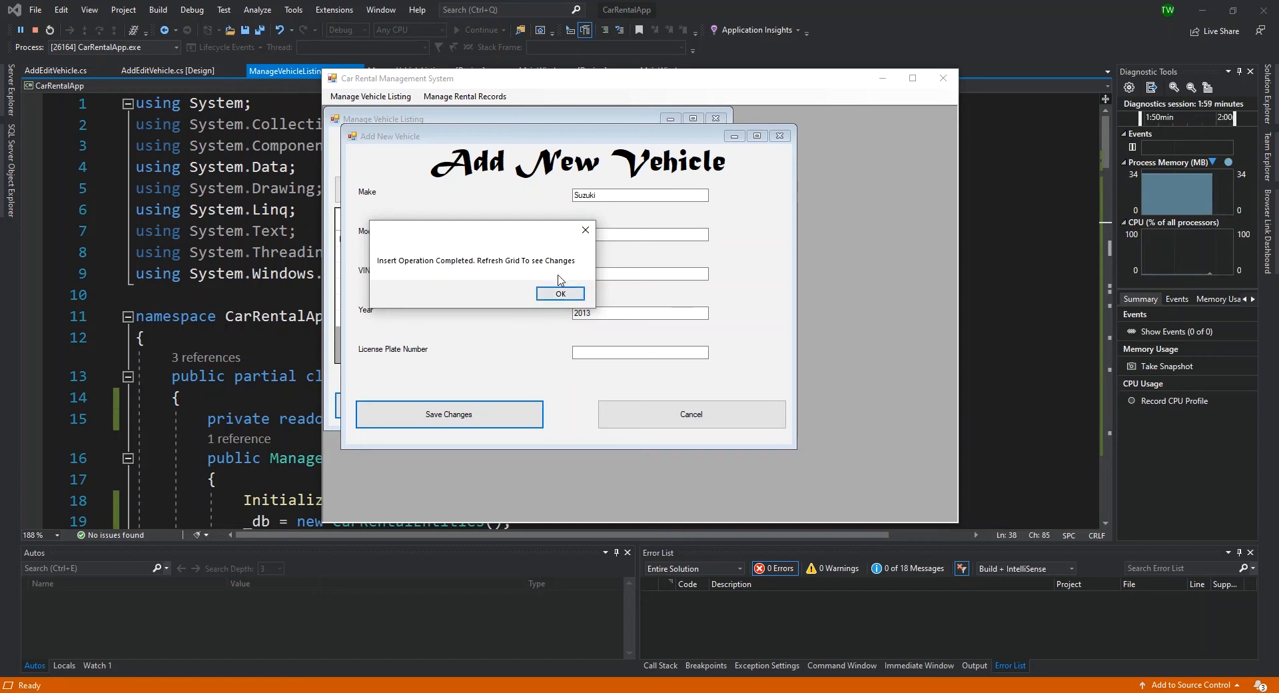
pyautogui.click(559, 294)
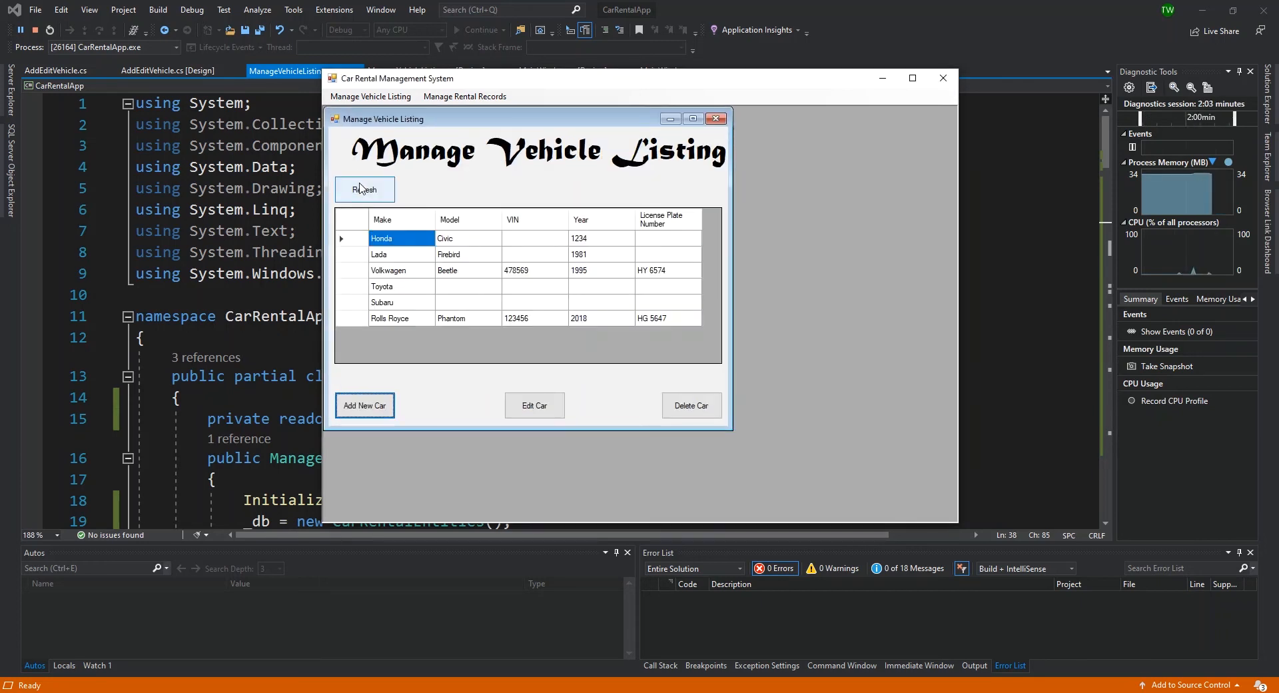
# Refresh the grid to show the Suzuki Swift, then dismiss Edit Car's index-out-of-range error
pyautogui.click(364, 189)
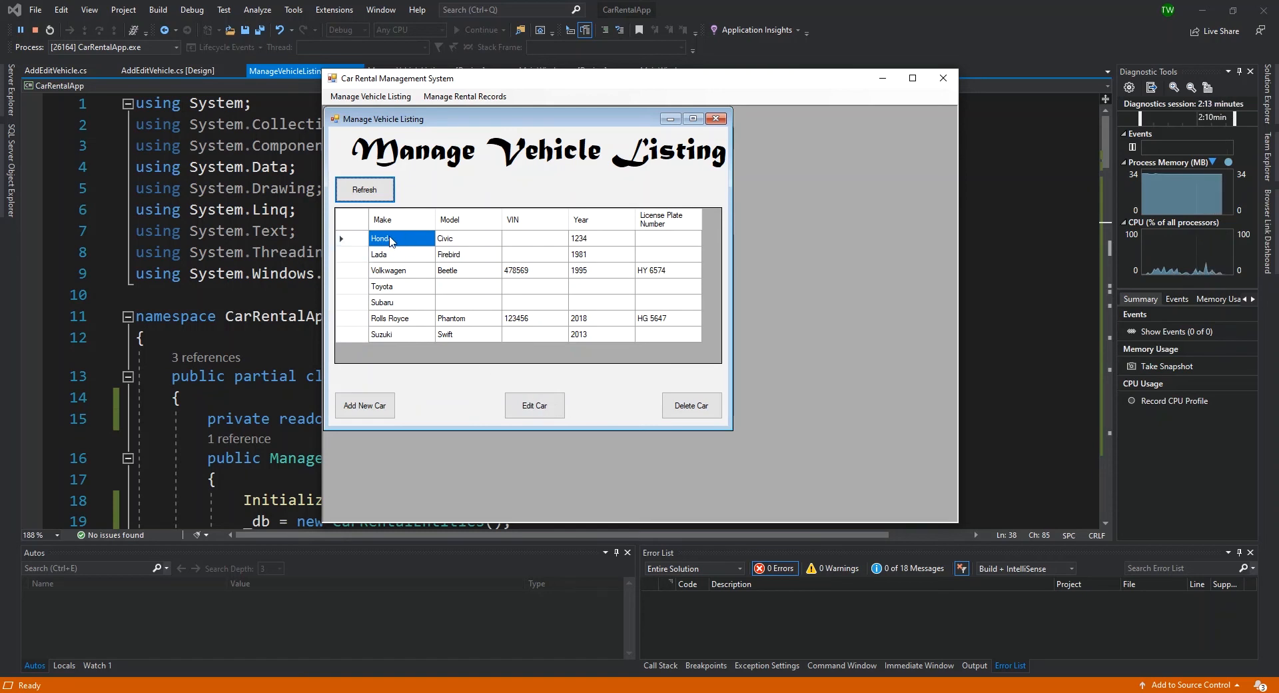
pyautogui.moveTo(435, 280)
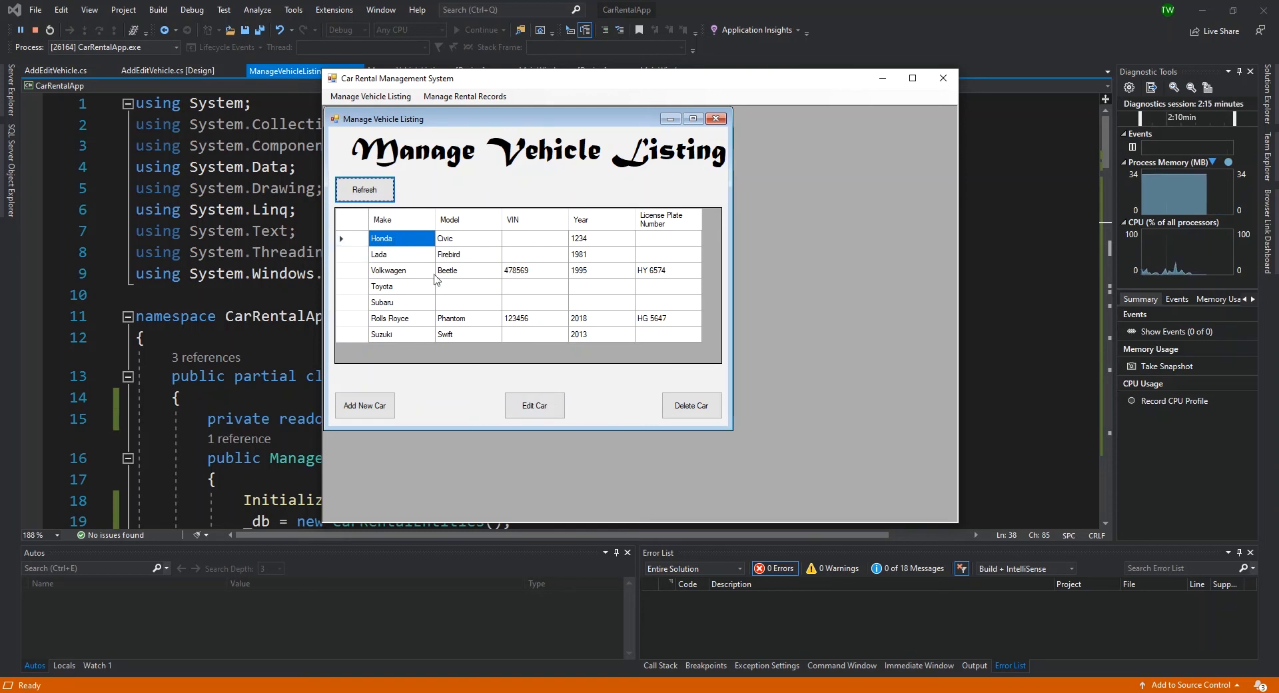
pyautogui.click(534, 405)
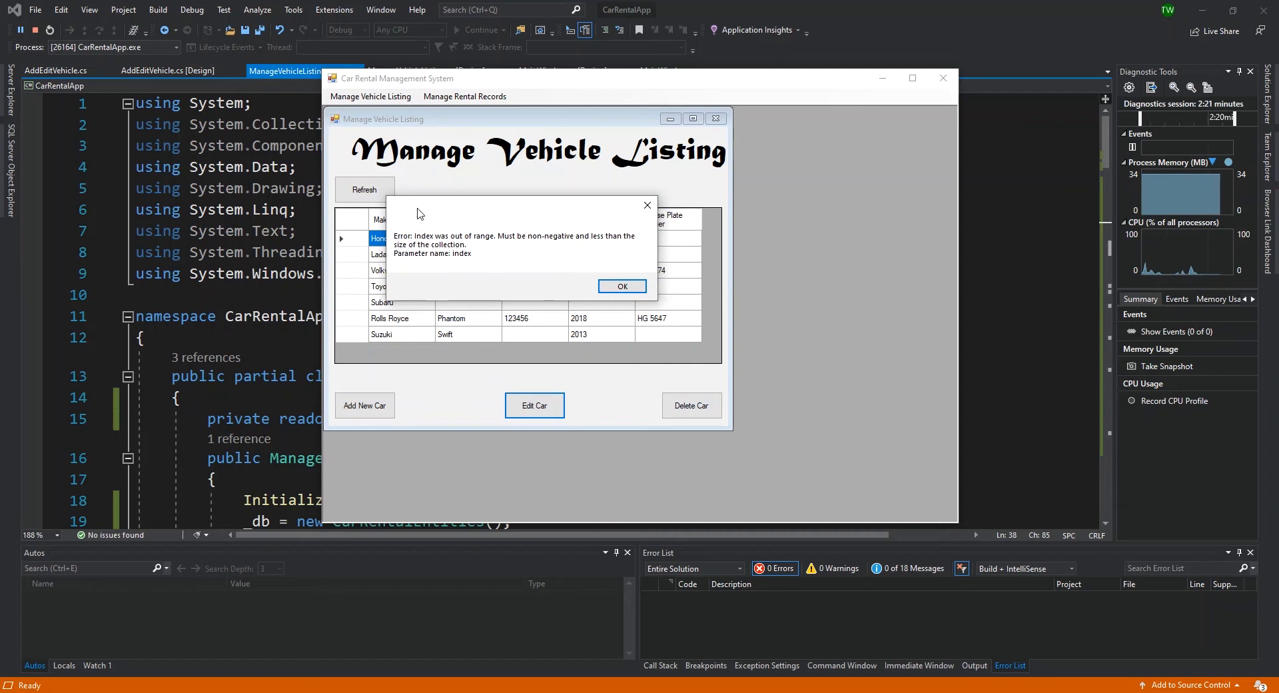
pyautogui.moveTo(567, 241)
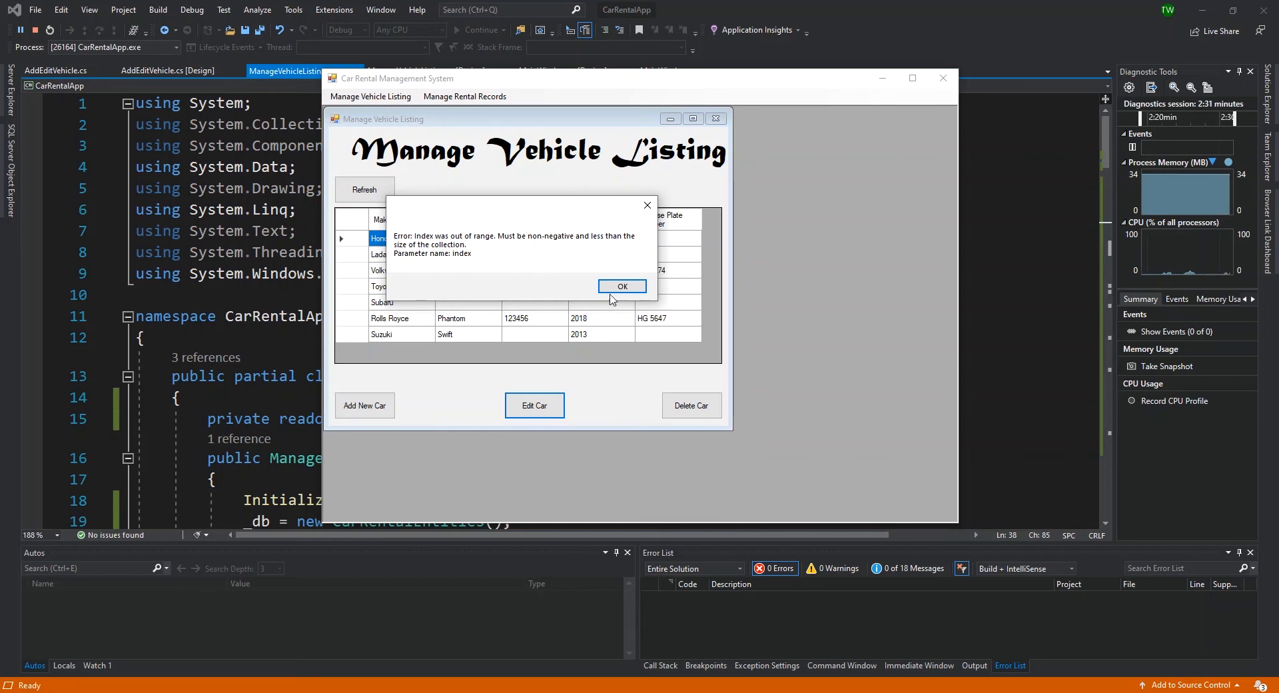
pyautogui.click(622, 286)
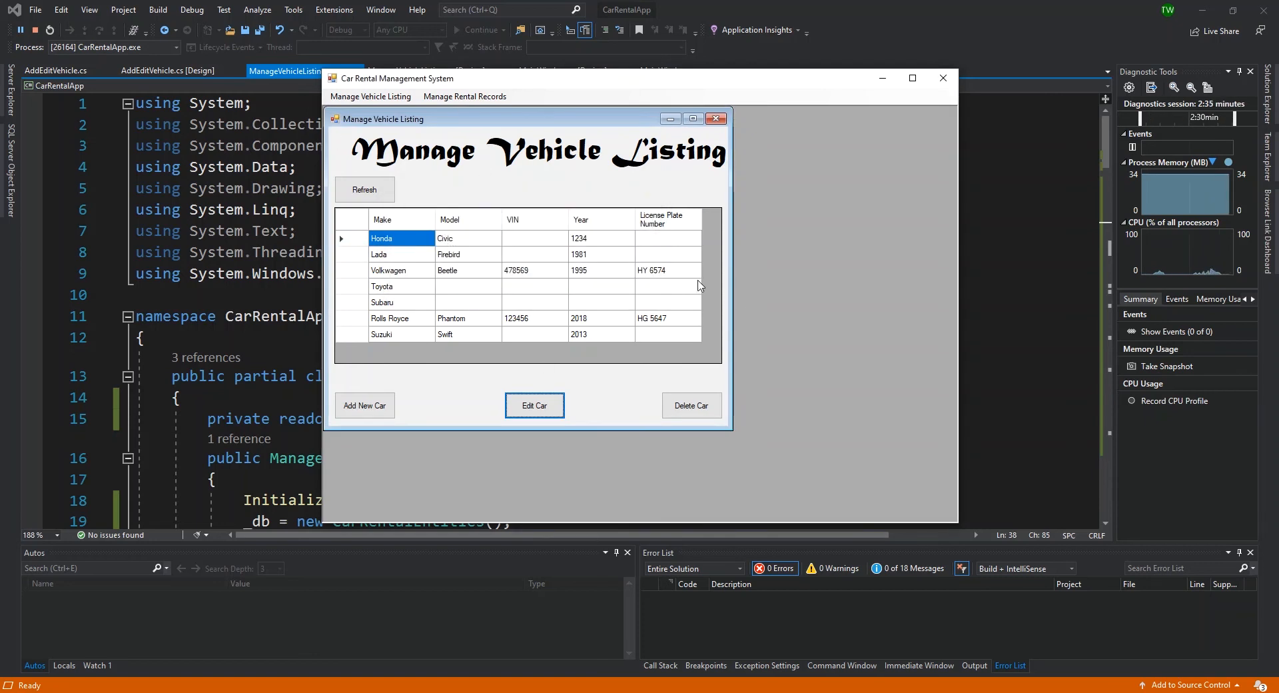
# Select the Suzuki Swift row, try Edit Car, and open then cancel Add New Car
pyautogui.click(382, 334)
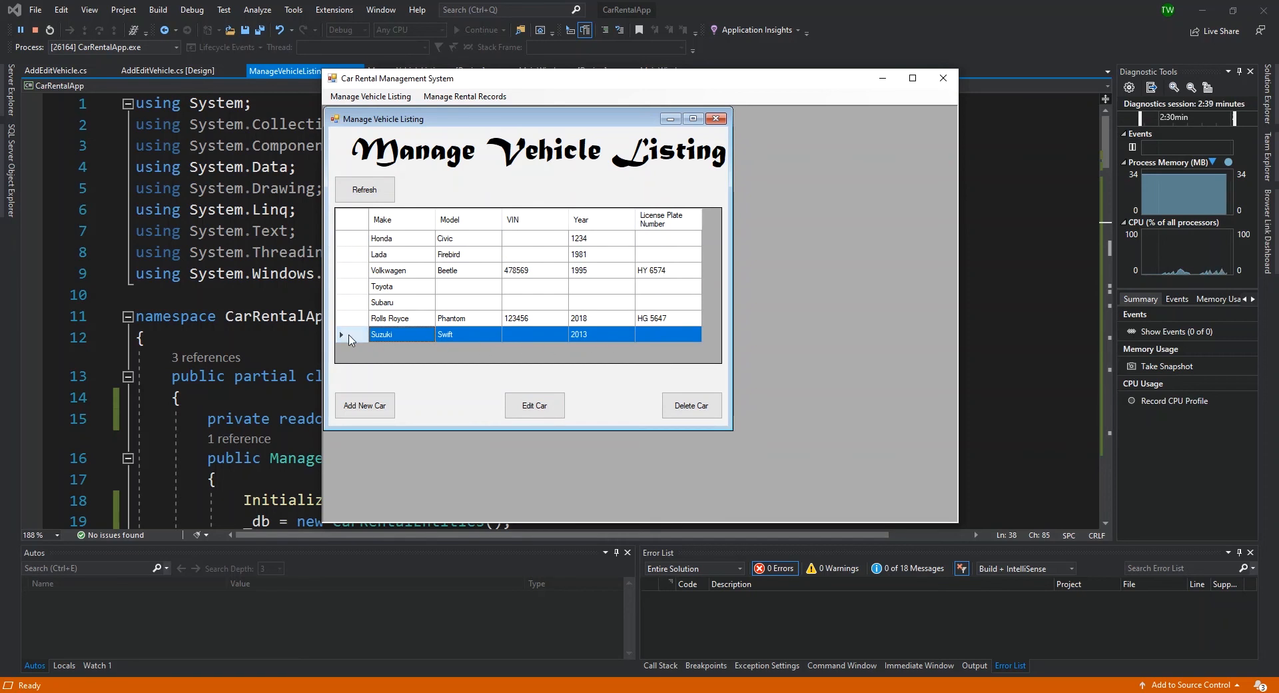
pyautogui.click(534, 405)
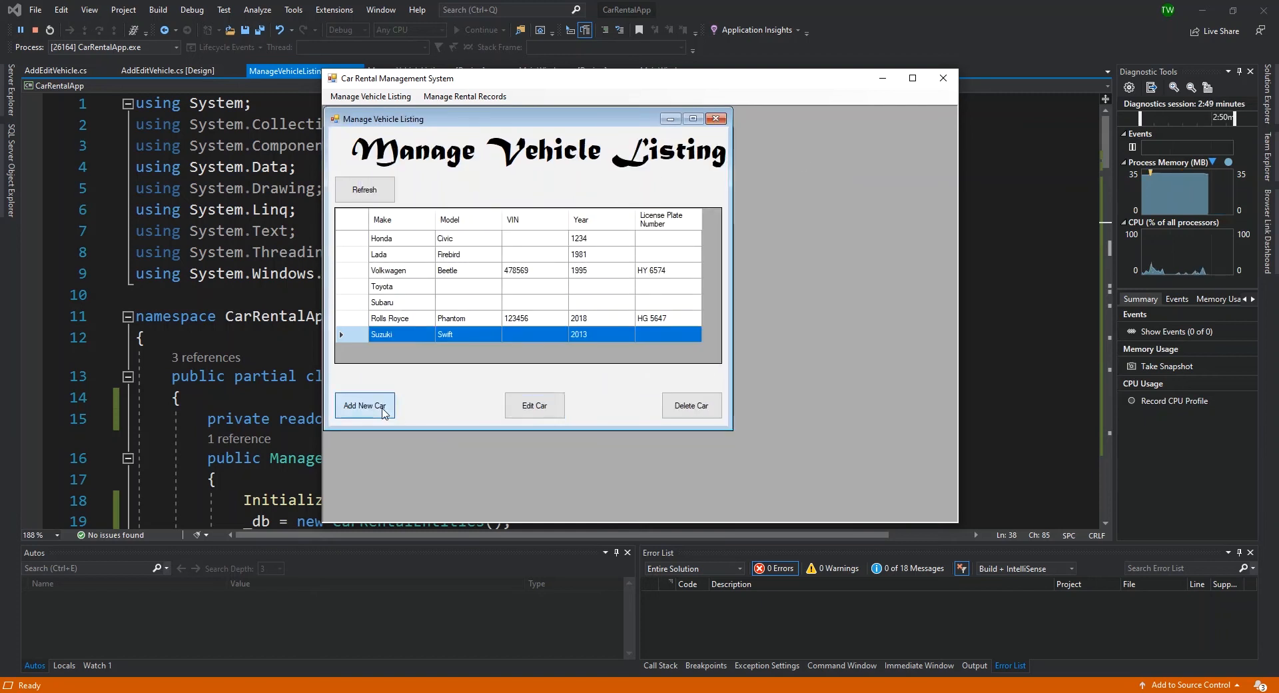
pyautogui.click(363, 406)
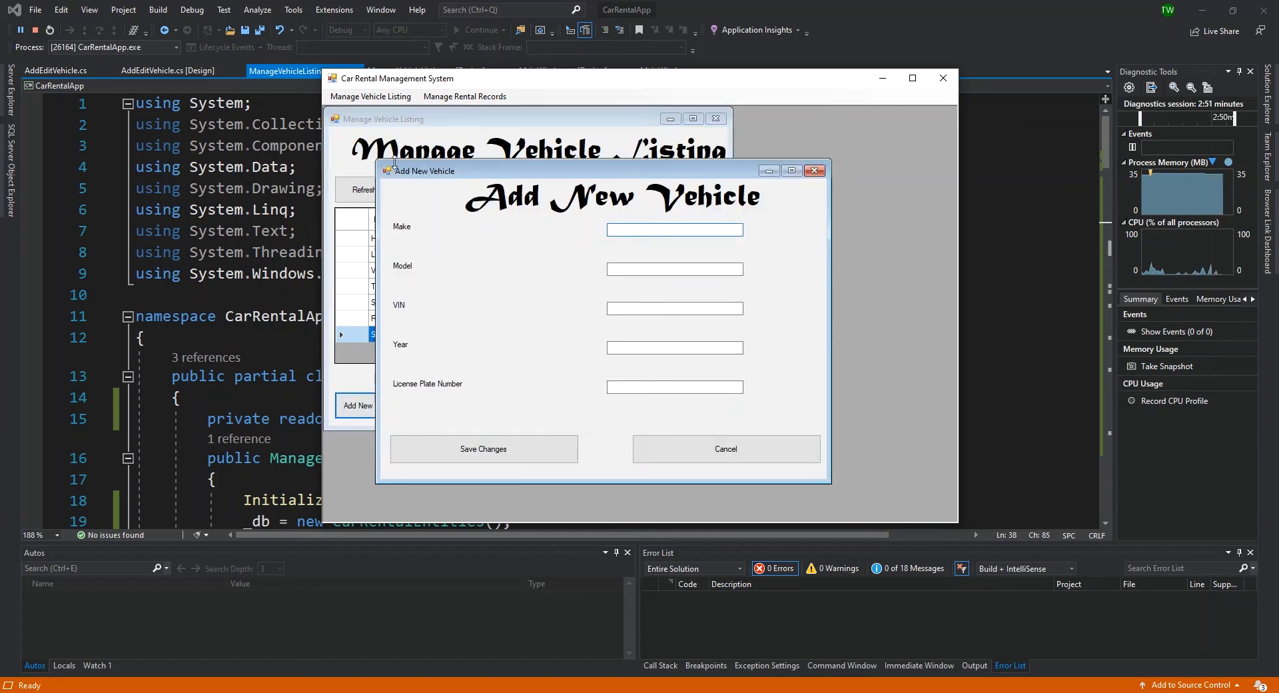
pyautogui.click(673, 229)
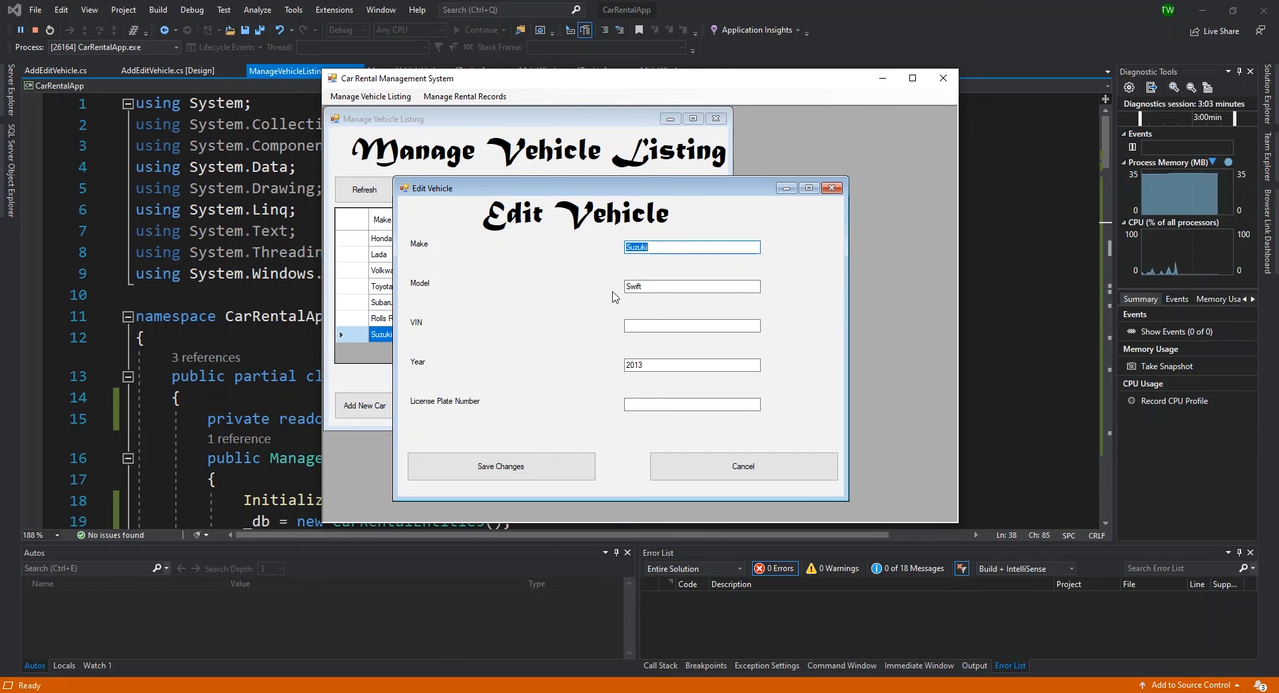
pyautogui.moveTo(442, 212)
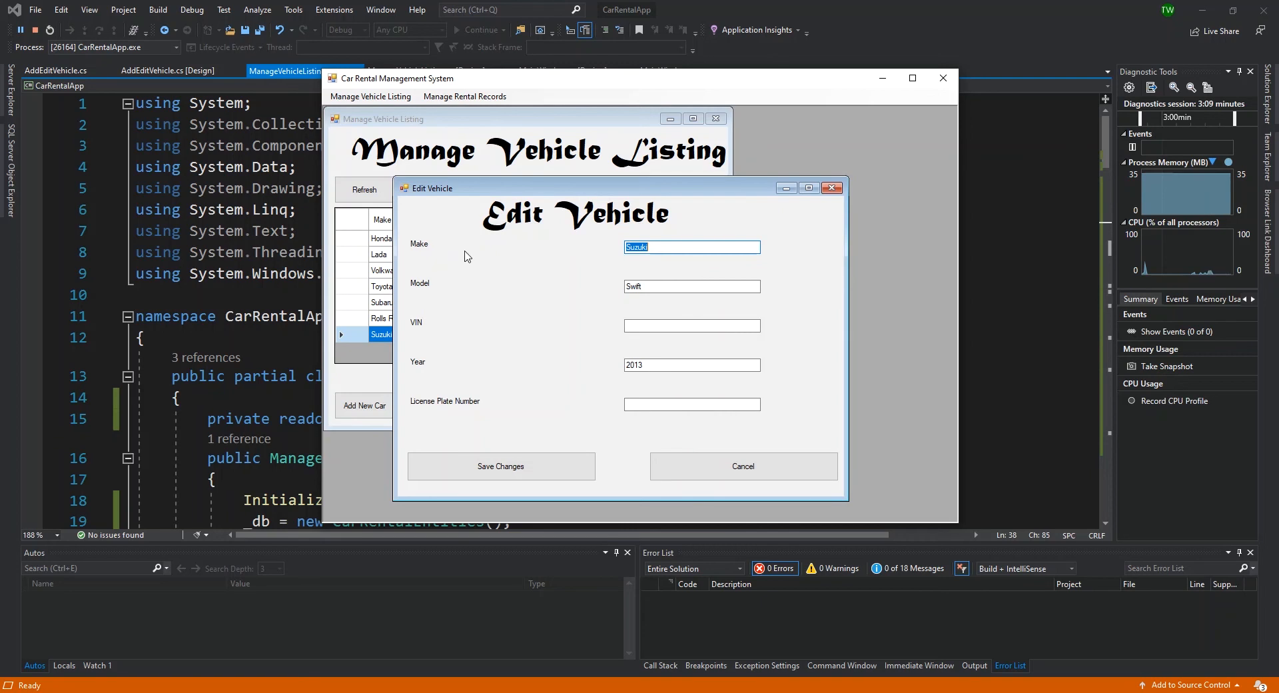
pyautogui.moveTo(484, 225)
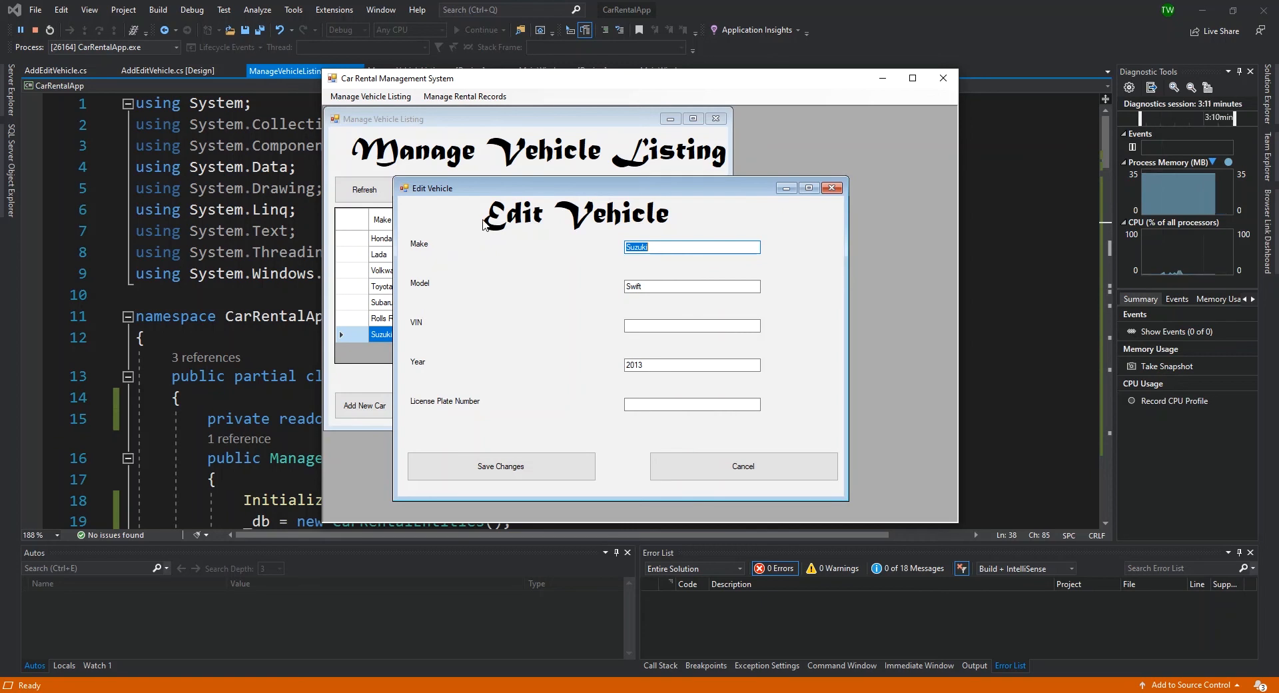
# Enter VIN 147852 in the Edit Vehicle form and start the licence plate field
pyautogui.moveTo(571, 188); pyautogui.dragTo(544, 146)
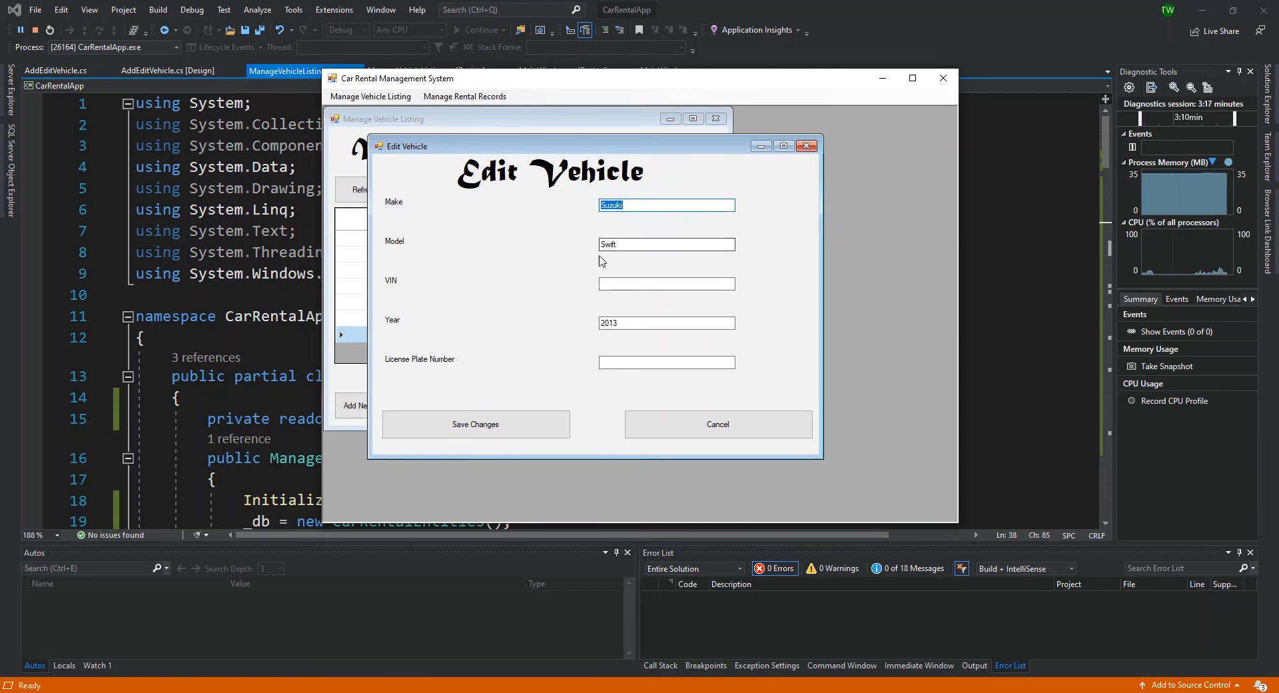
pyautogui.click(666, 283)
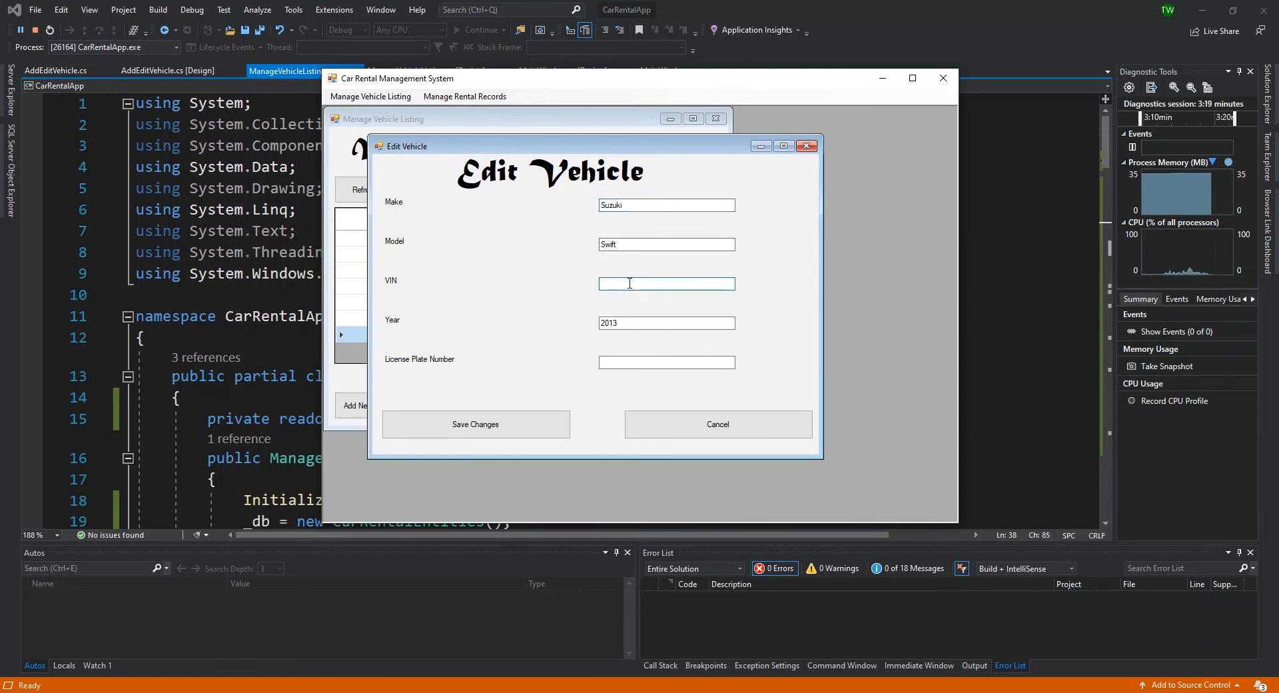
pyautogui.write('147852')
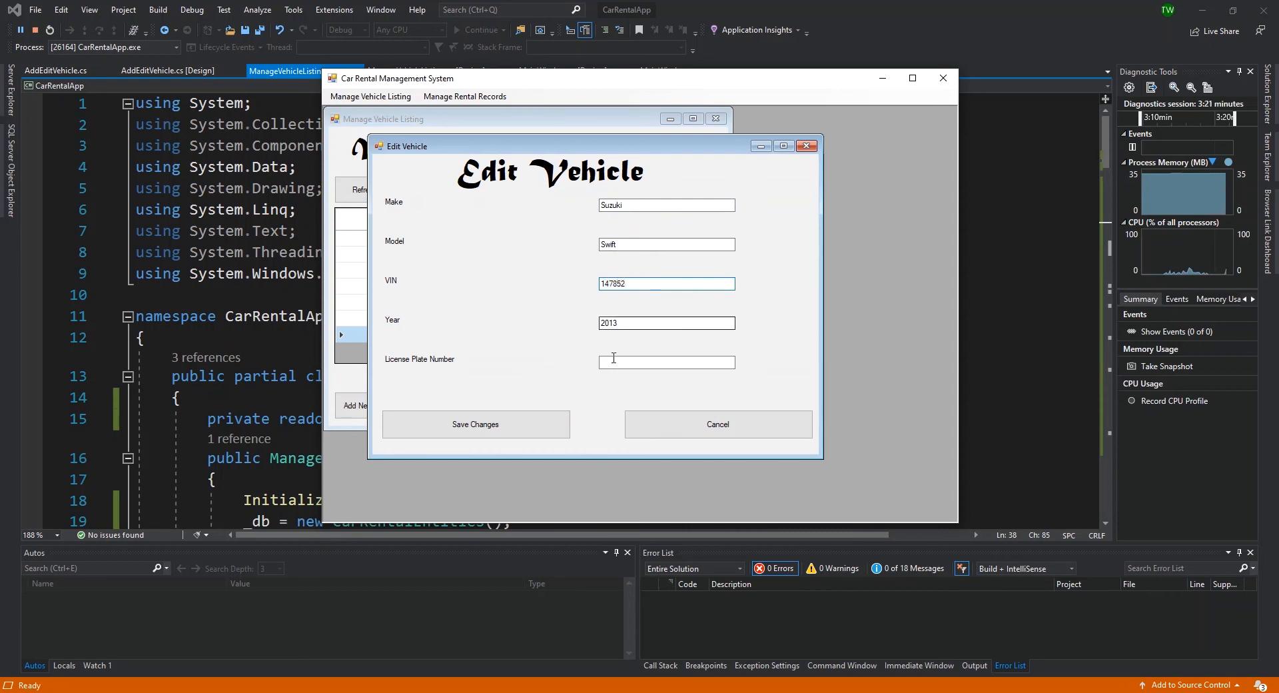
pyautogui.click(665, 362)
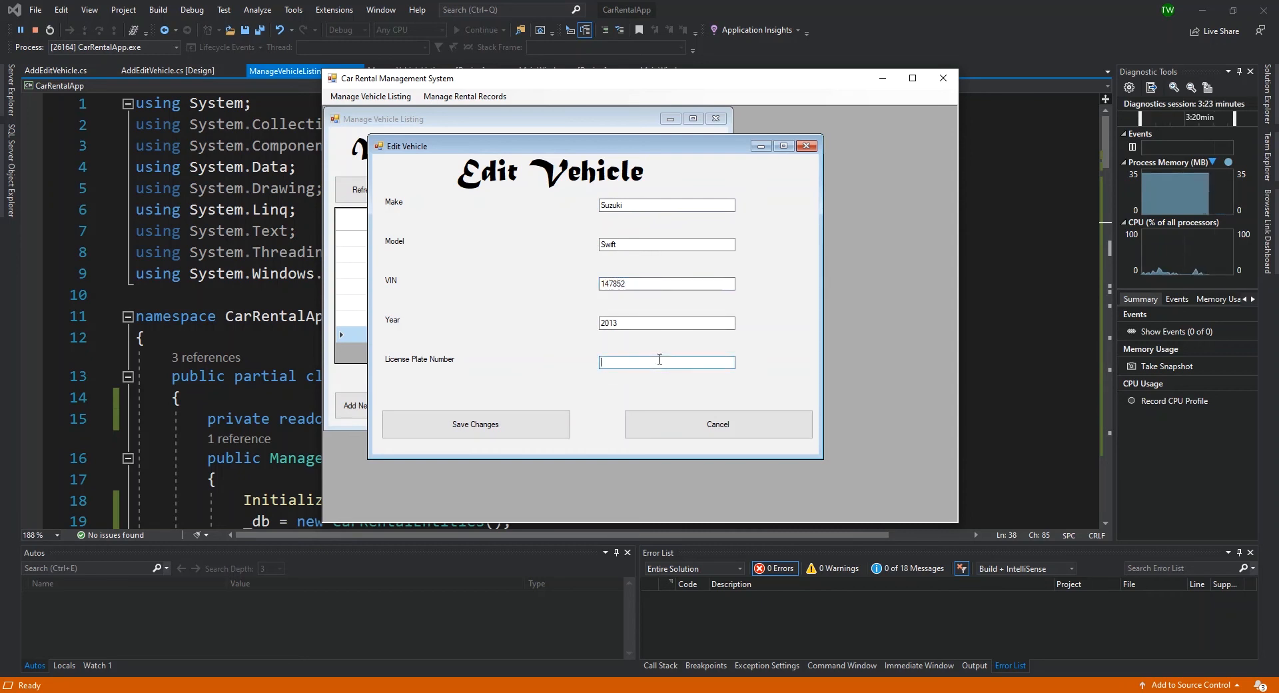
pyautogui.write('GF 56')
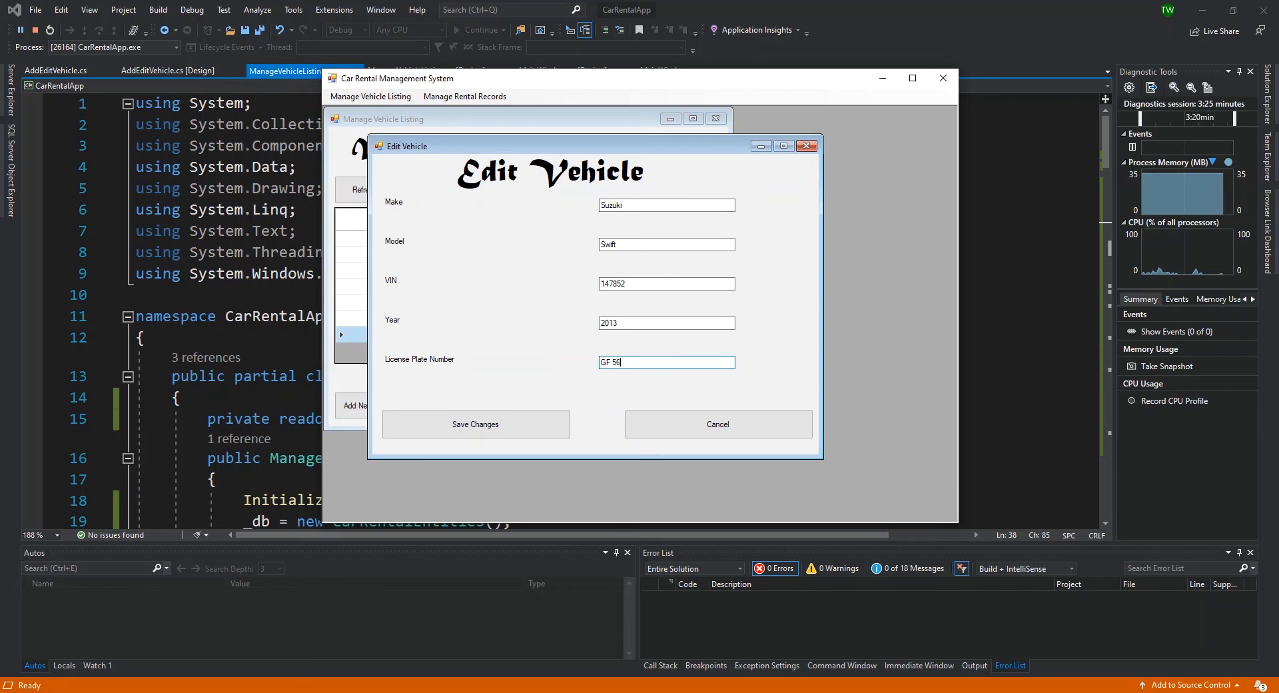
pyautogui.click(476, 423)
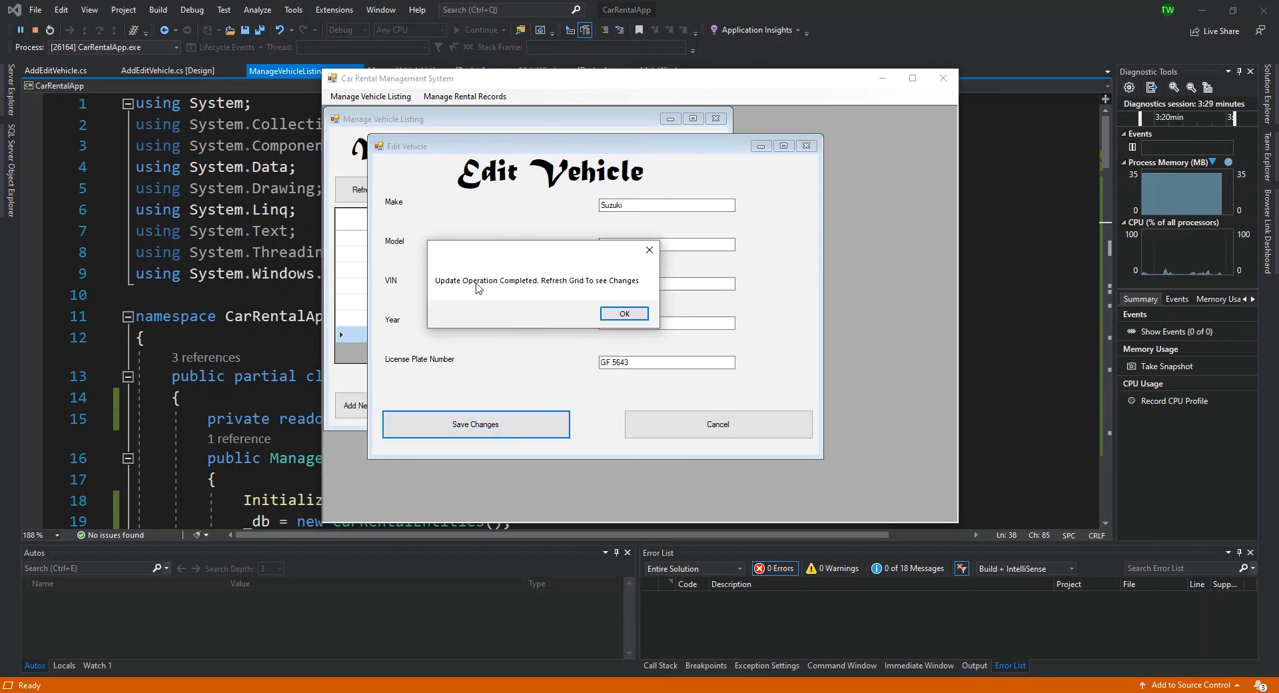
pyautogui.moveTo(568, 290)
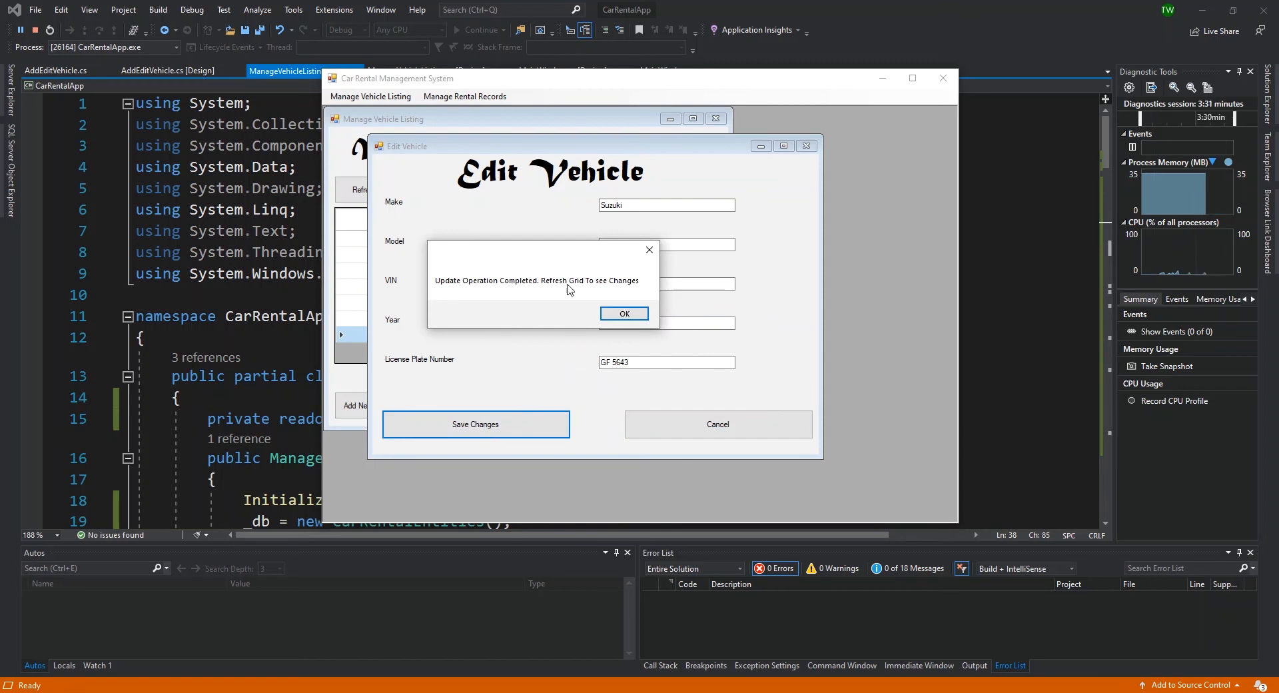
pyautogui.click(622, 313)
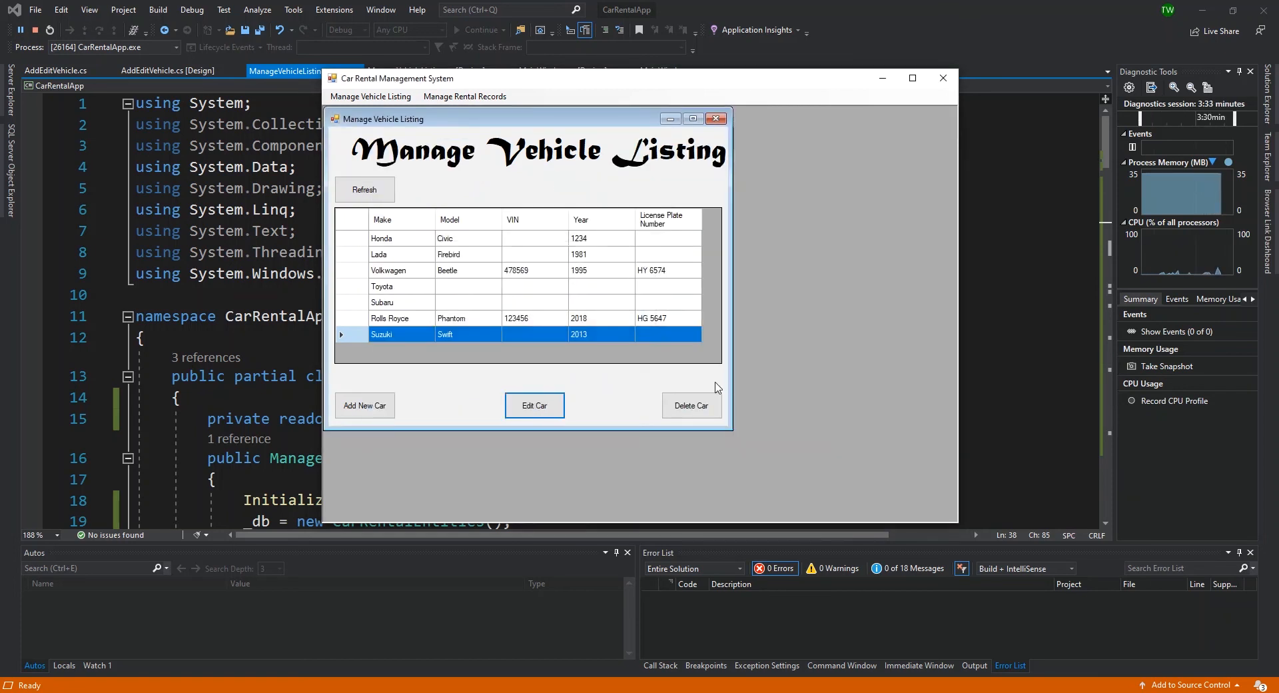
pyautogui.click(365, 189)
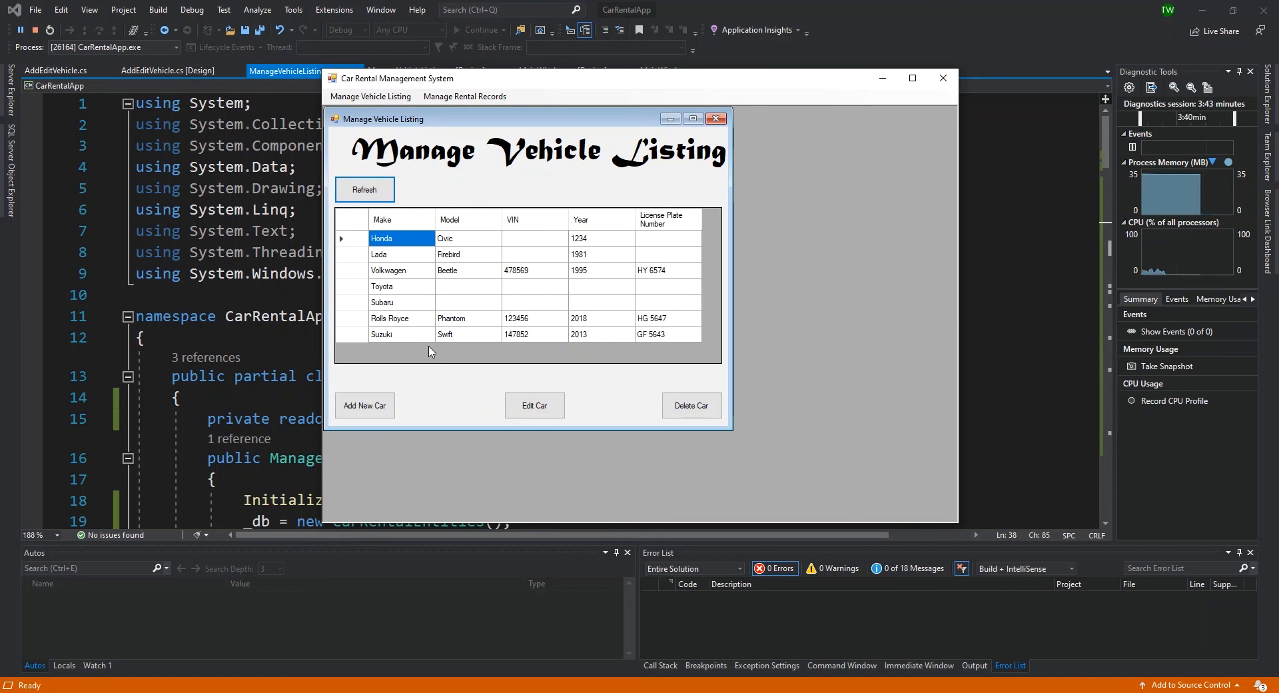
pyautogui.click(400, 302)
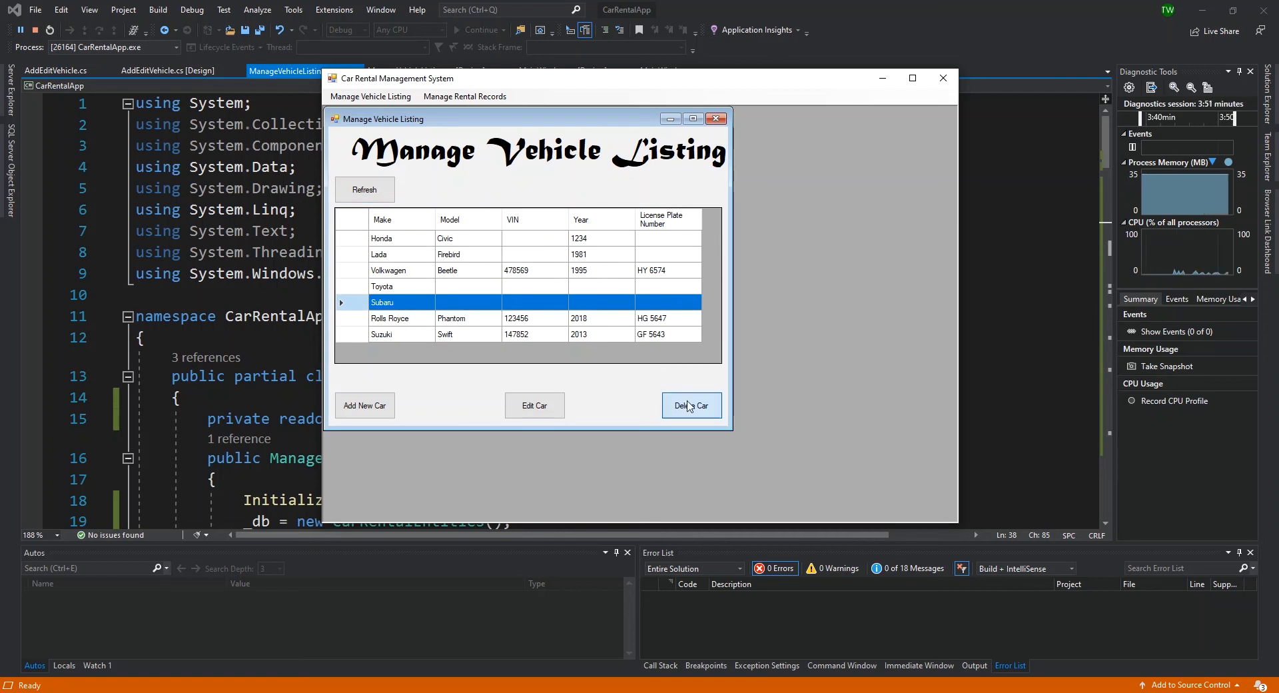
# Attempt deleting the Subaru vehicle and dismiss the entries-update error
pyautogui.click(691, 406)
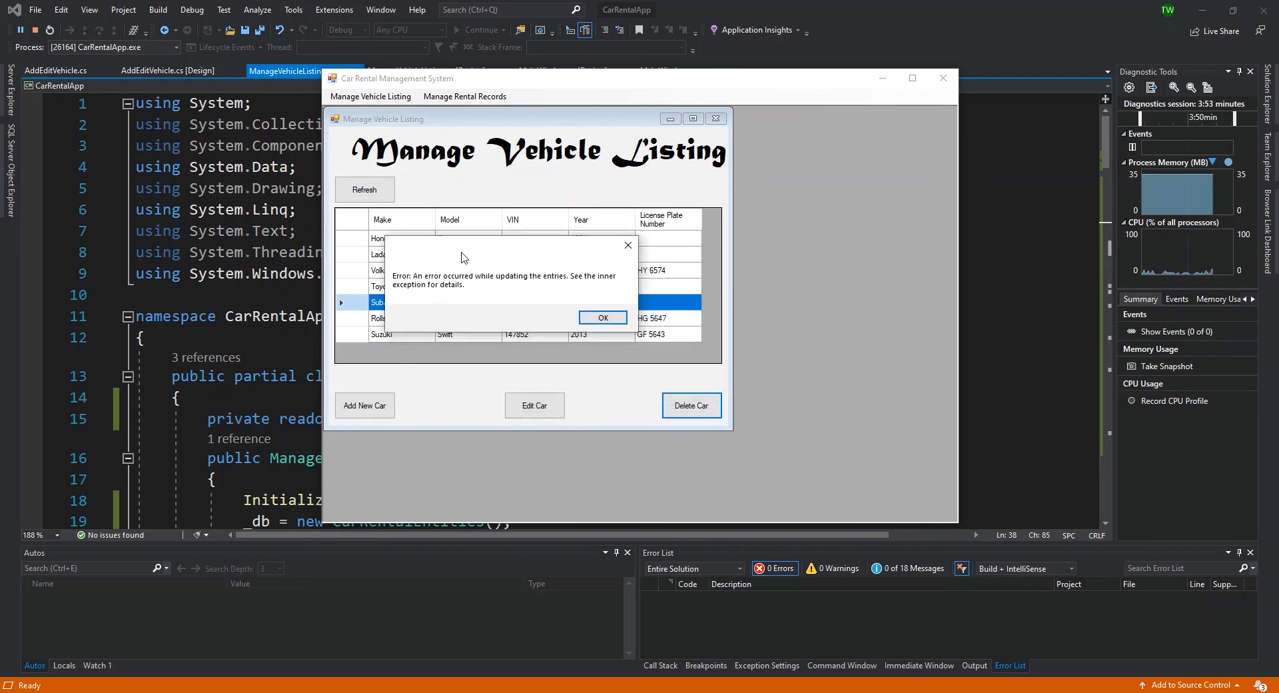
pyautogui.moveTo(581, 283)
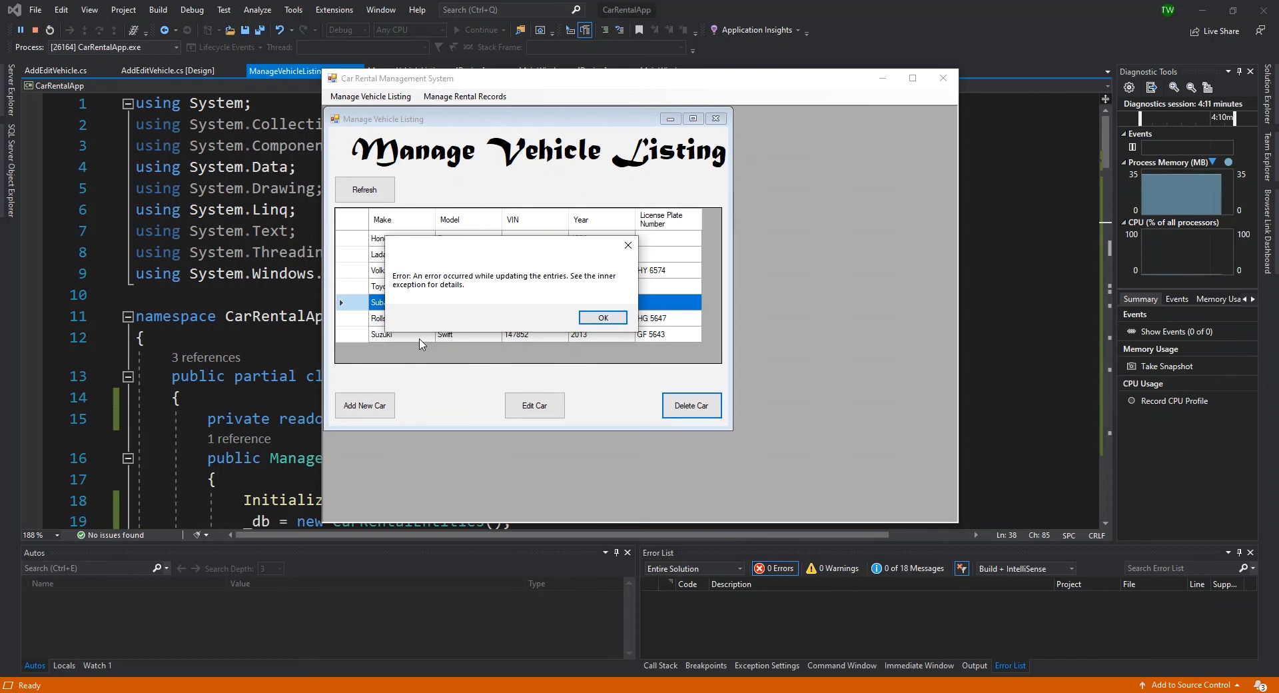
pyautogui.moveTo(491, 271)
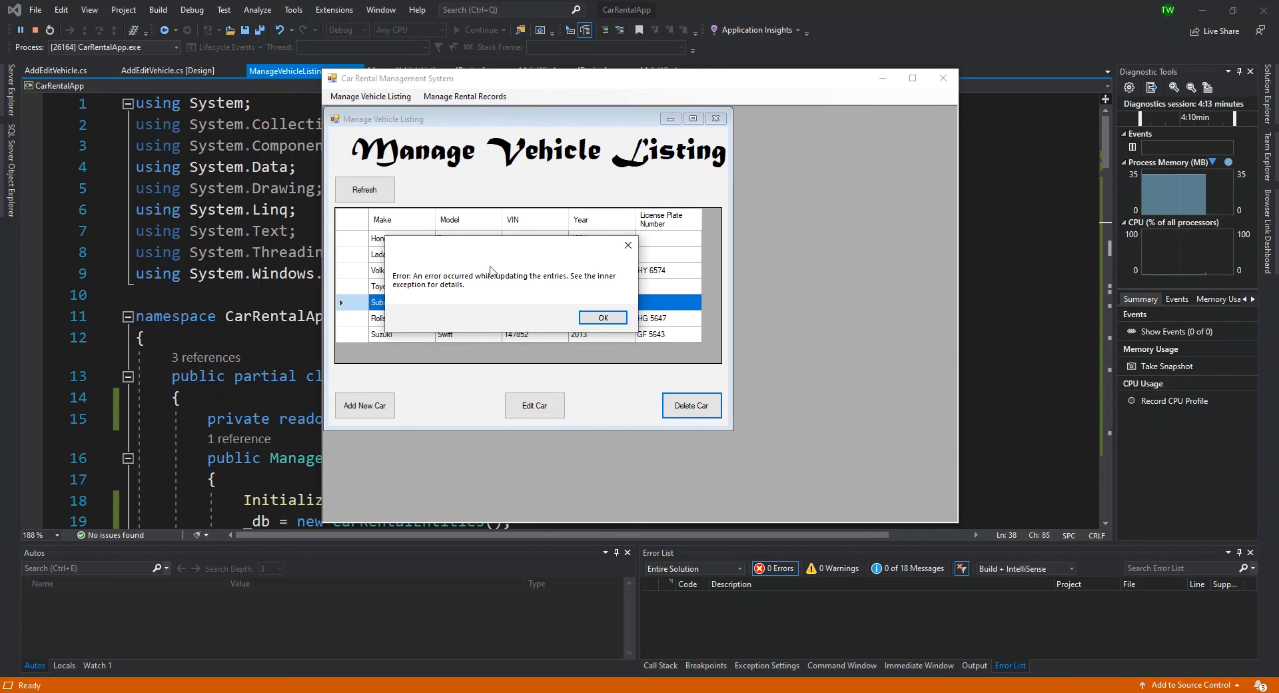
pyautogui.moveTo(462, 343)
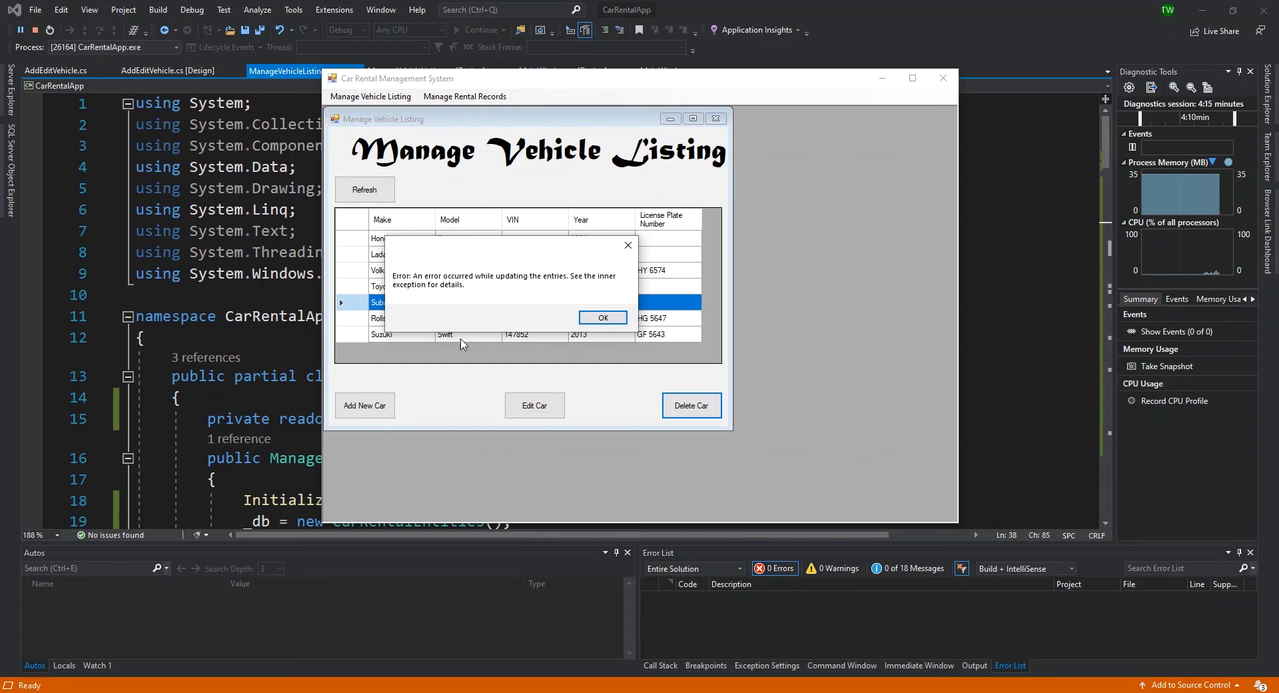
pyautogui.click(603, 318)
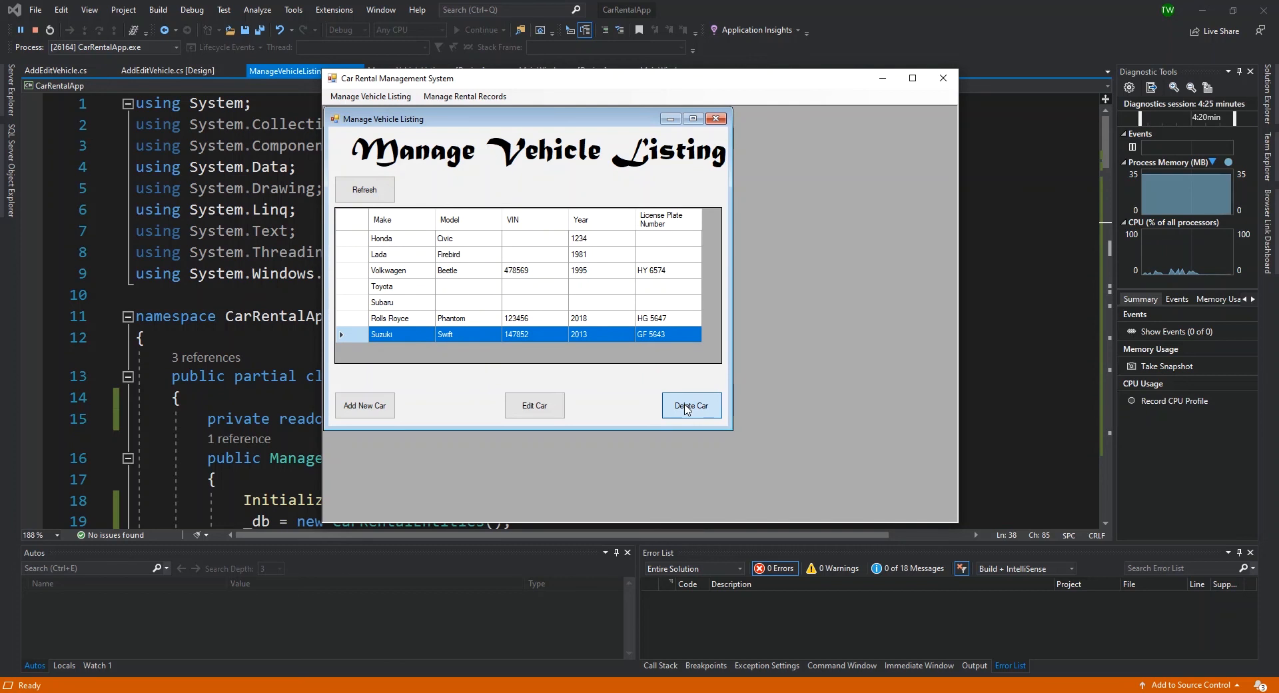
# Attempt deleting the Suzuki Swift and dismiss the same entries-update error
pyautogui.click(691, 406)
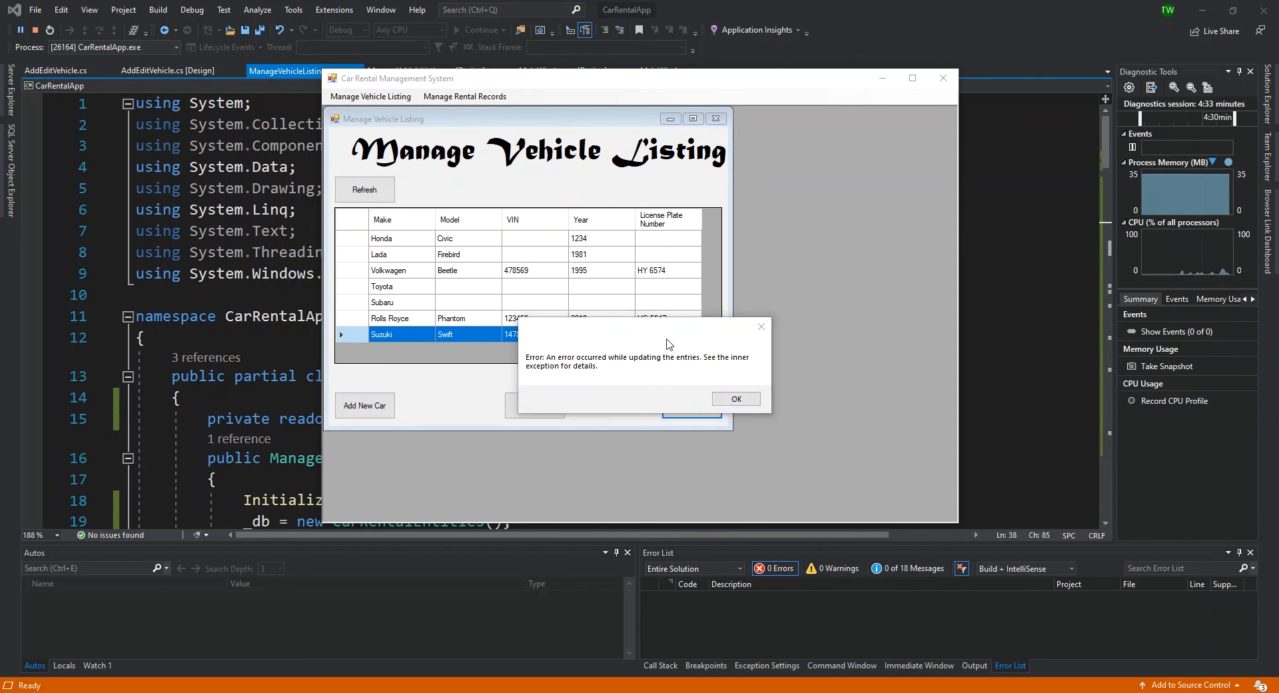
pyautogui.click(734, 399)
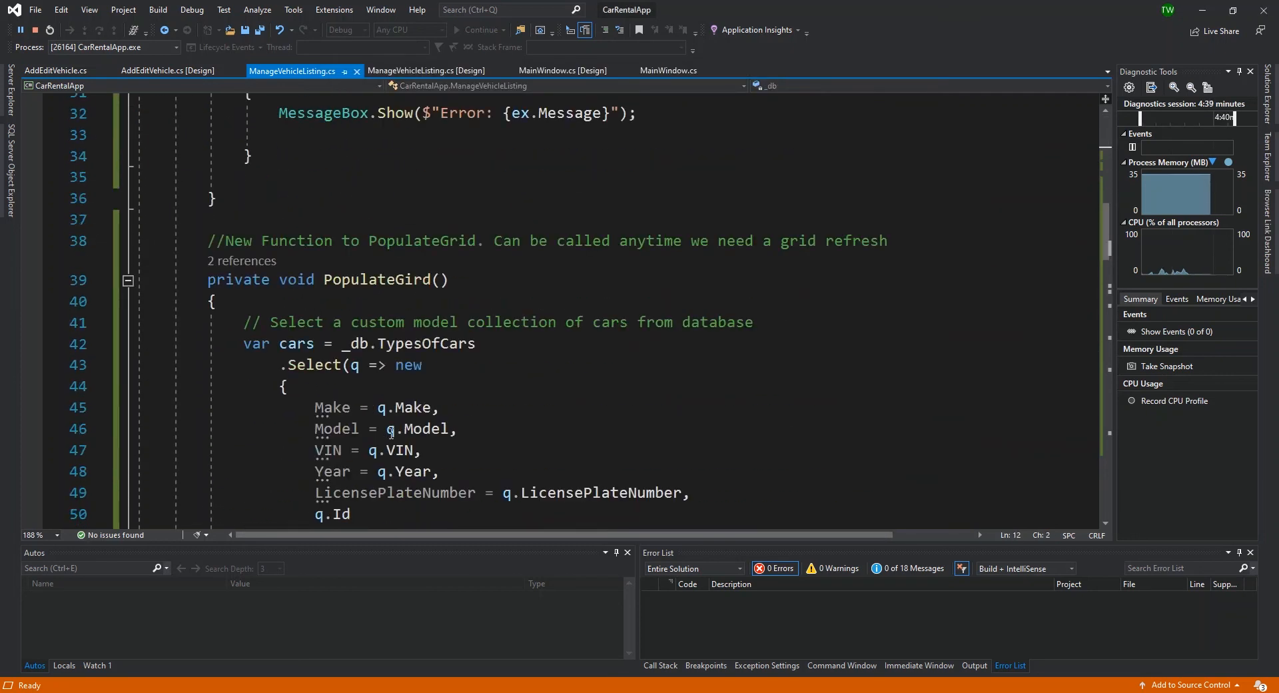
# Scroll to btnDeleteCar_Click and set a breakpoint on the car-removal line 100
pyautogui.scroll(-3)
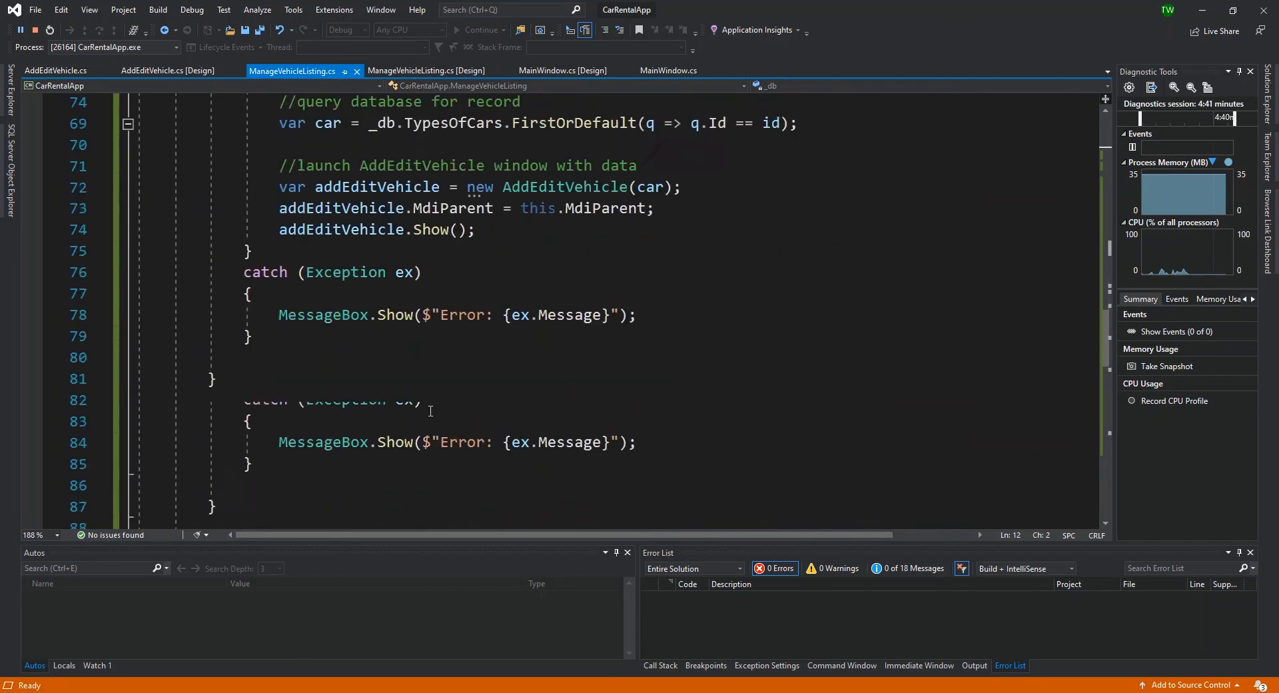
pyautogui.scroll(-3)
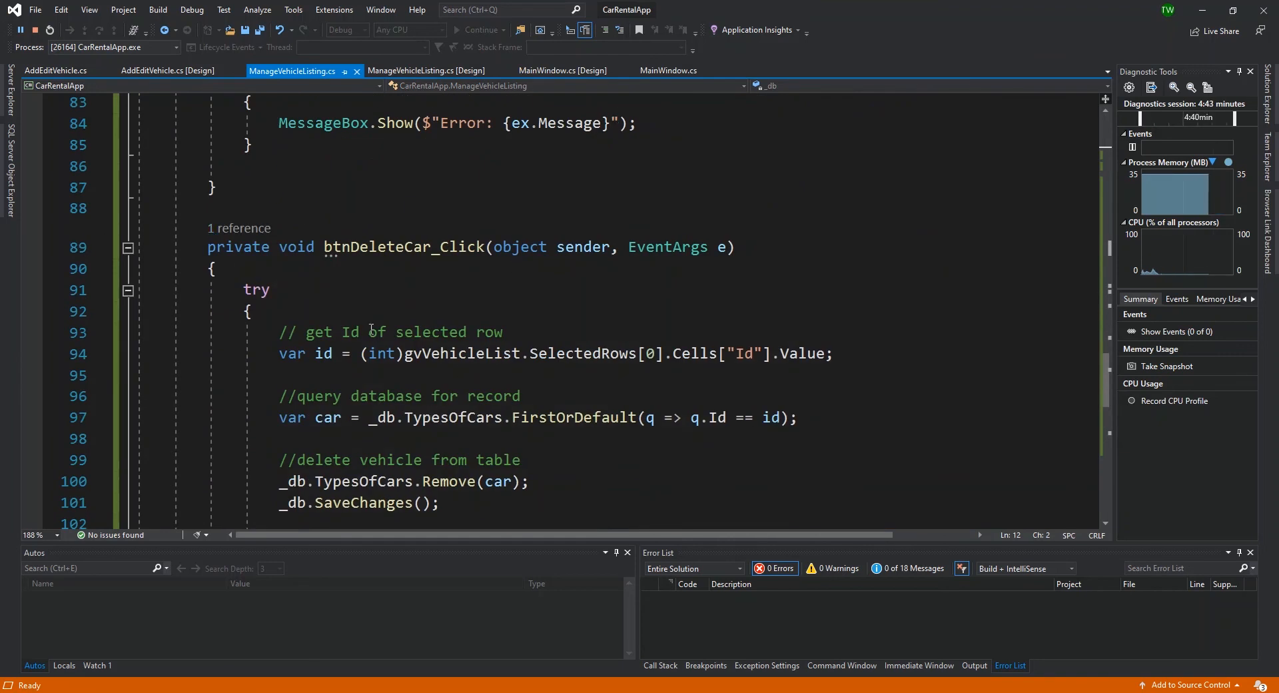
pyautogui.scroll(-3)
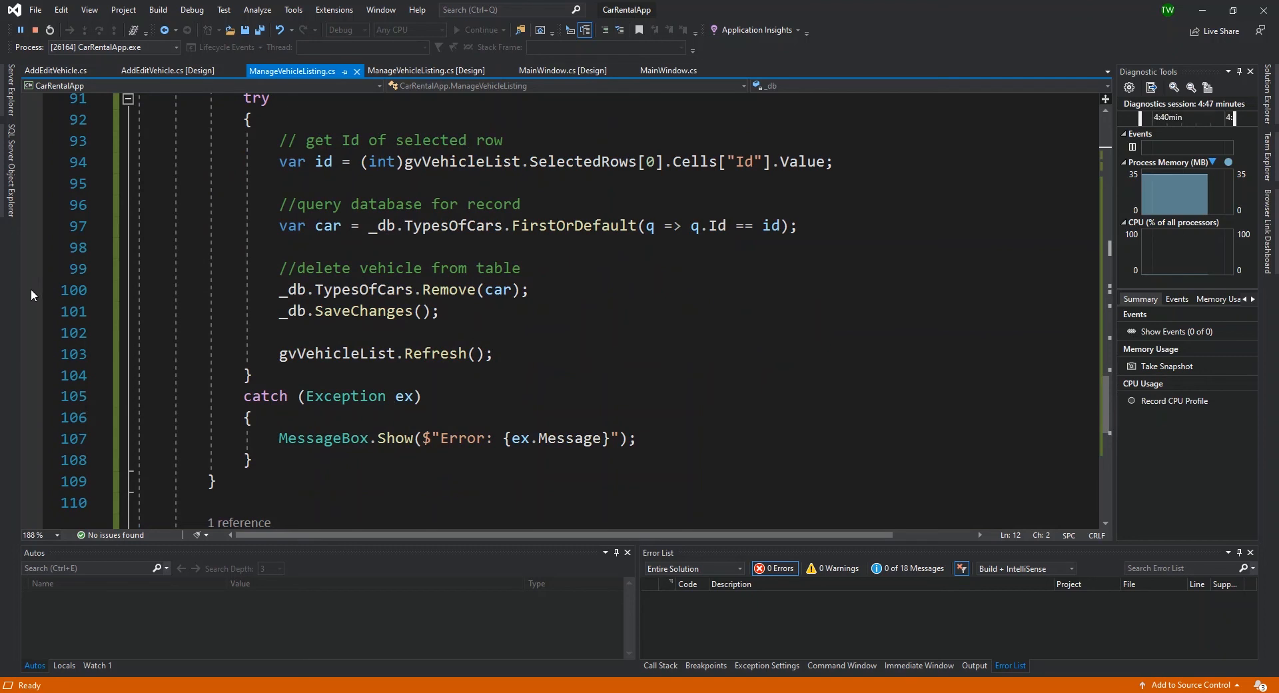
pyautogui.click(33, 289)
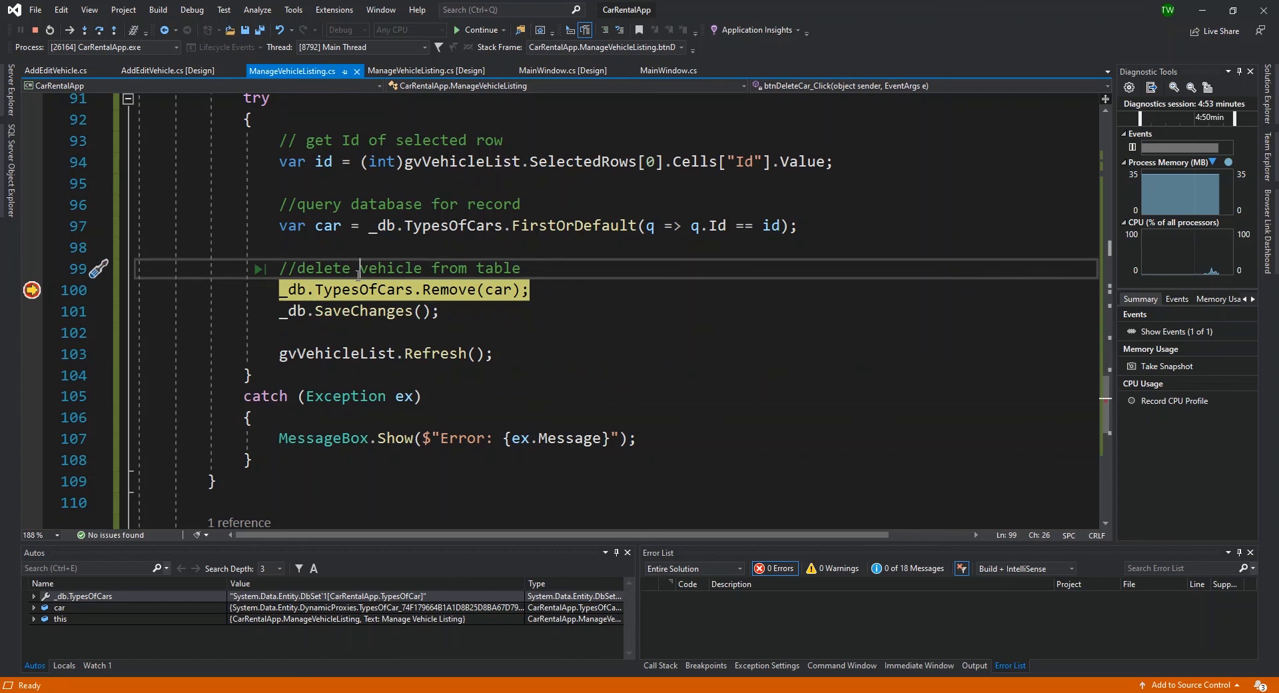
# Step past the vehicle removal line so execution lands in the catch block
pyautogui.press('F10')
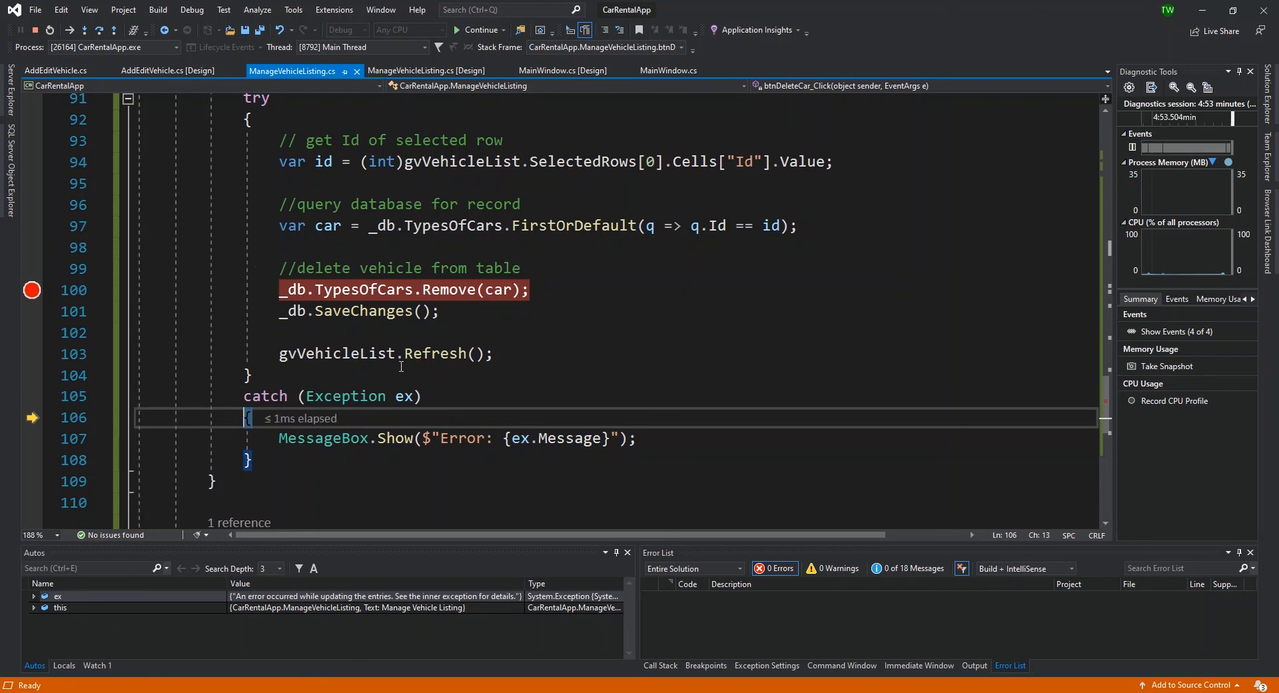
pyautogui.moveTo(429, 417)
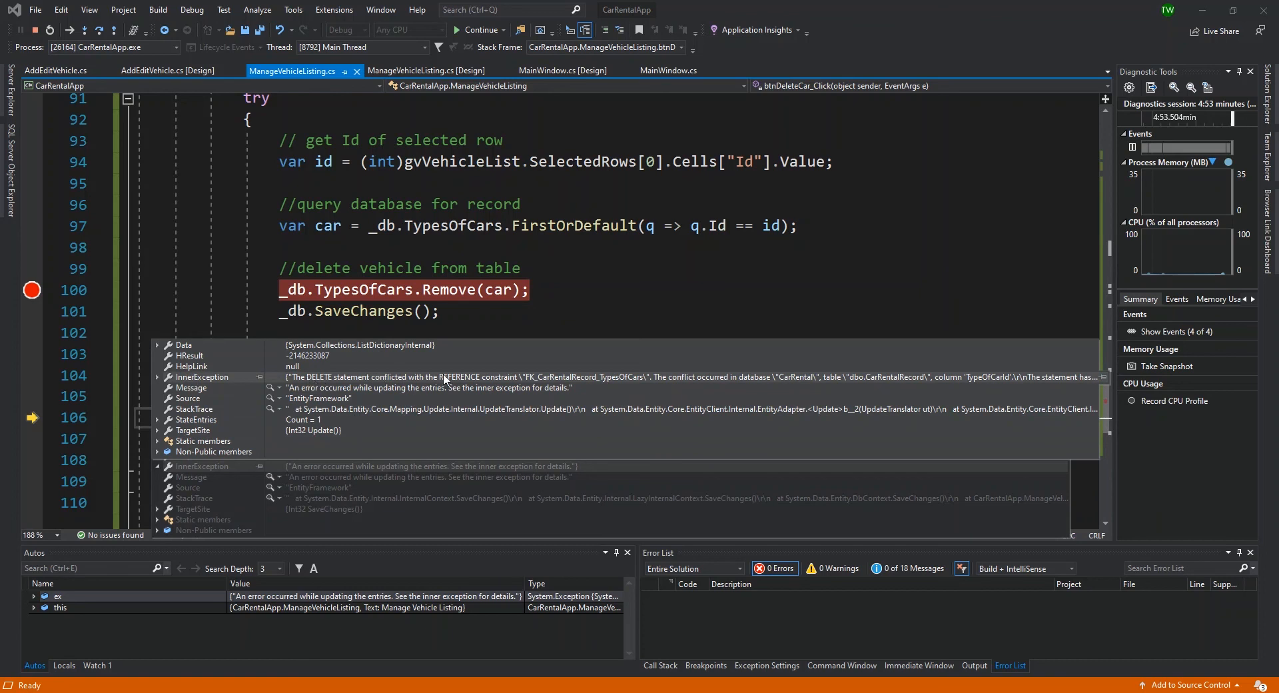
pyautogui.moveTo(712, 388)
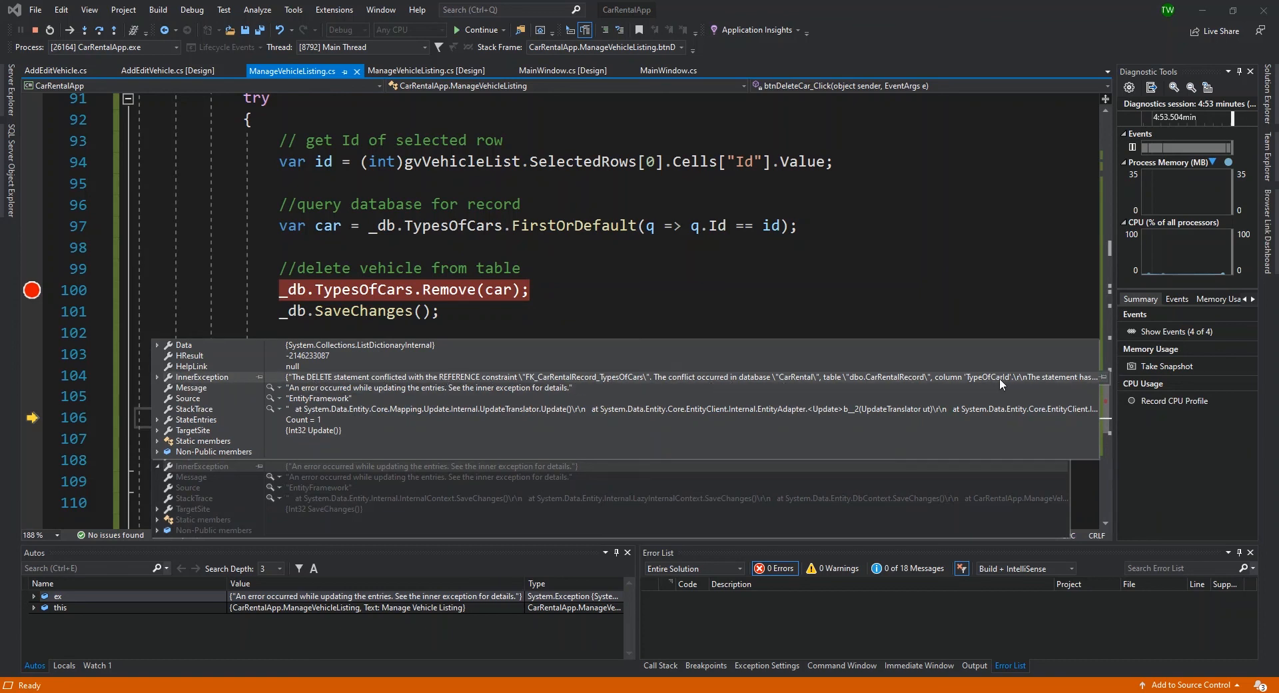
pyautogui.moveTo(1056, 386)
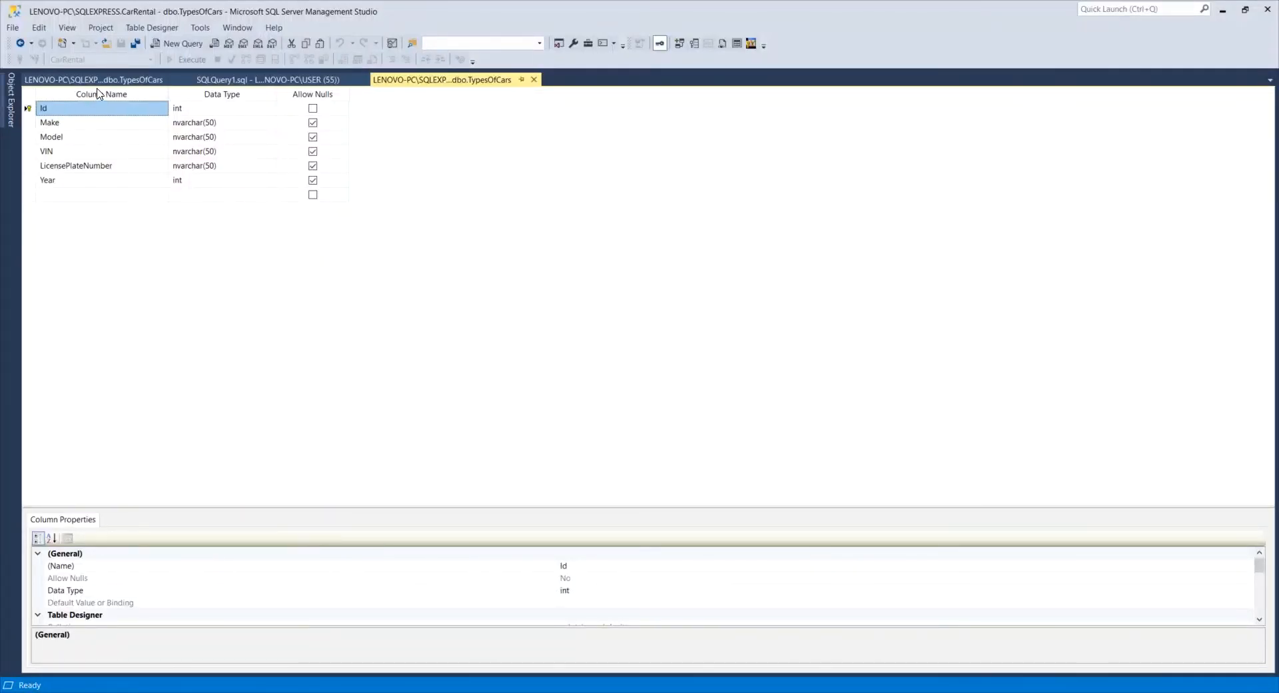
# Show Object Explorer and open Relationships from the TypesOfCars designer's Id column
pyautogui.click(10, 90)
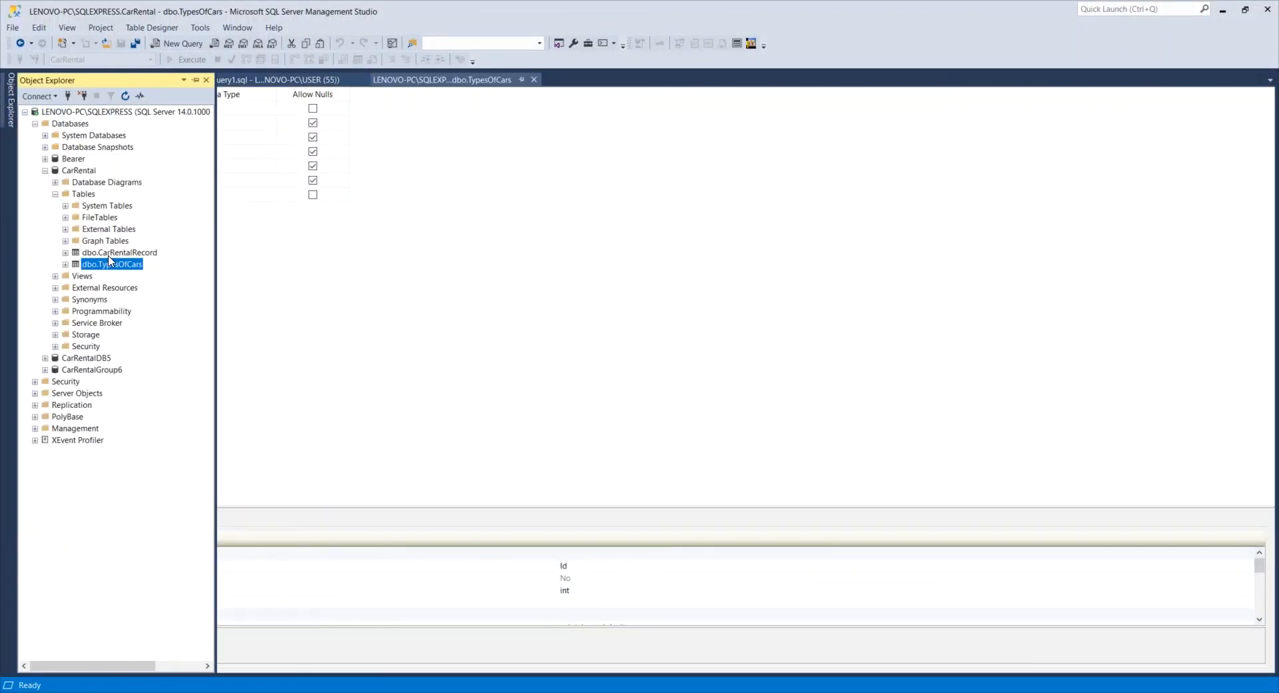
pyautogui.rightClick(118, 253)
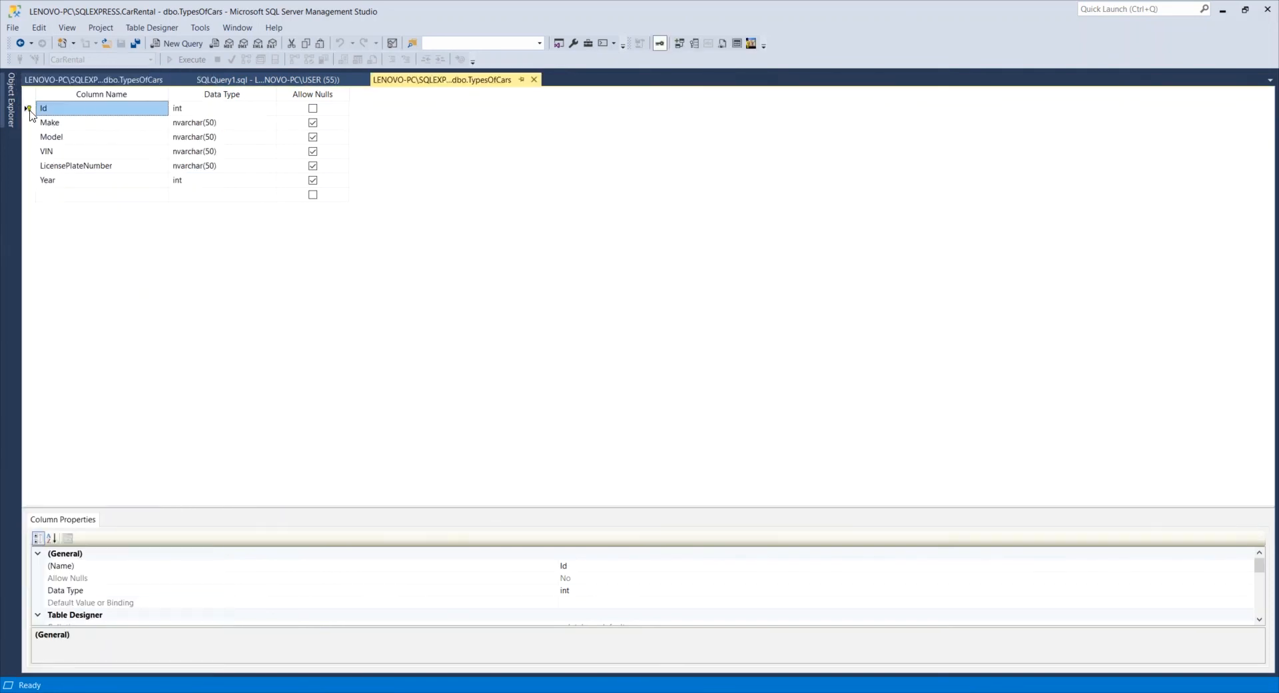
pyautogui.rightClick(44, 108)
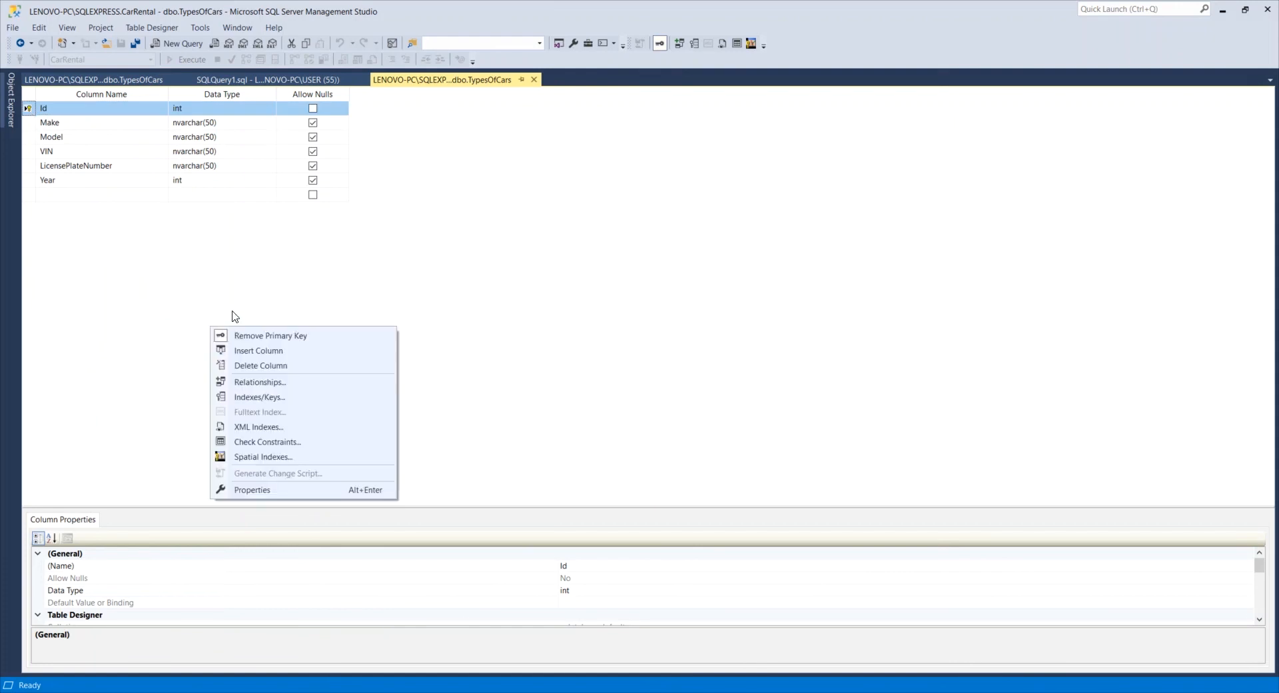
pyautogui.click(259, 381)
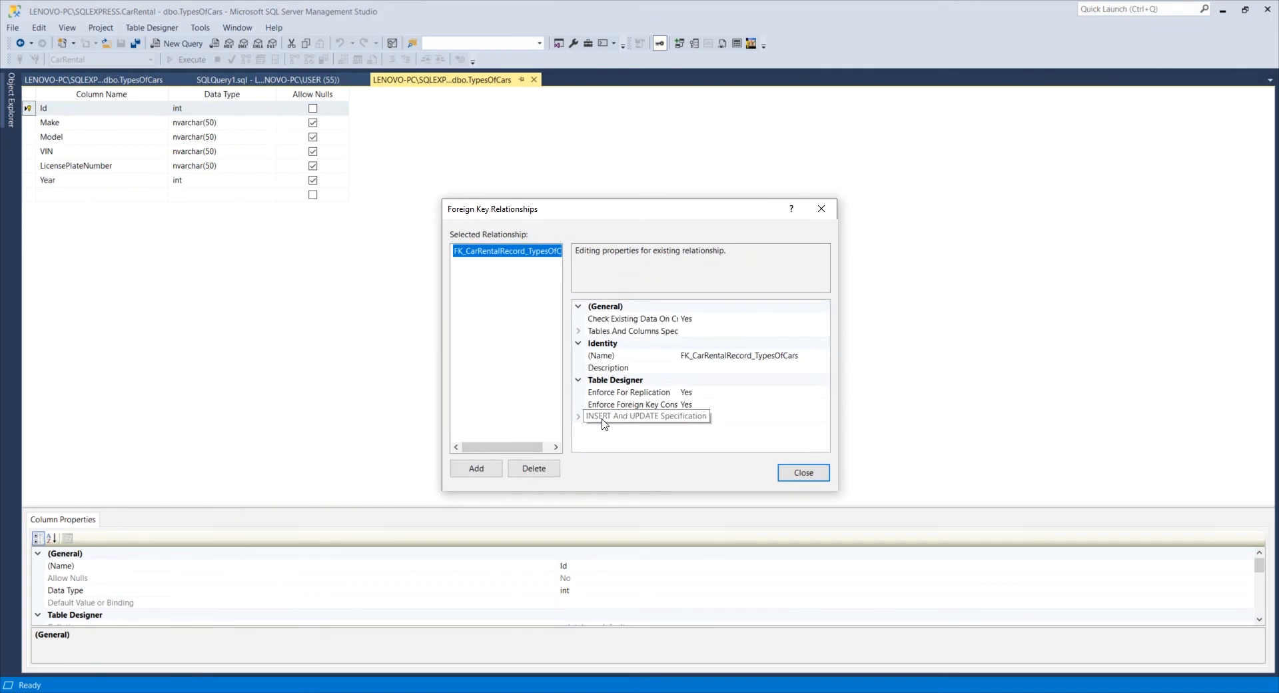
# Expand INSERT And UPDATE Specification and view the Delete Rule choices, keeping No Action
pyautogui.click(578, 417)
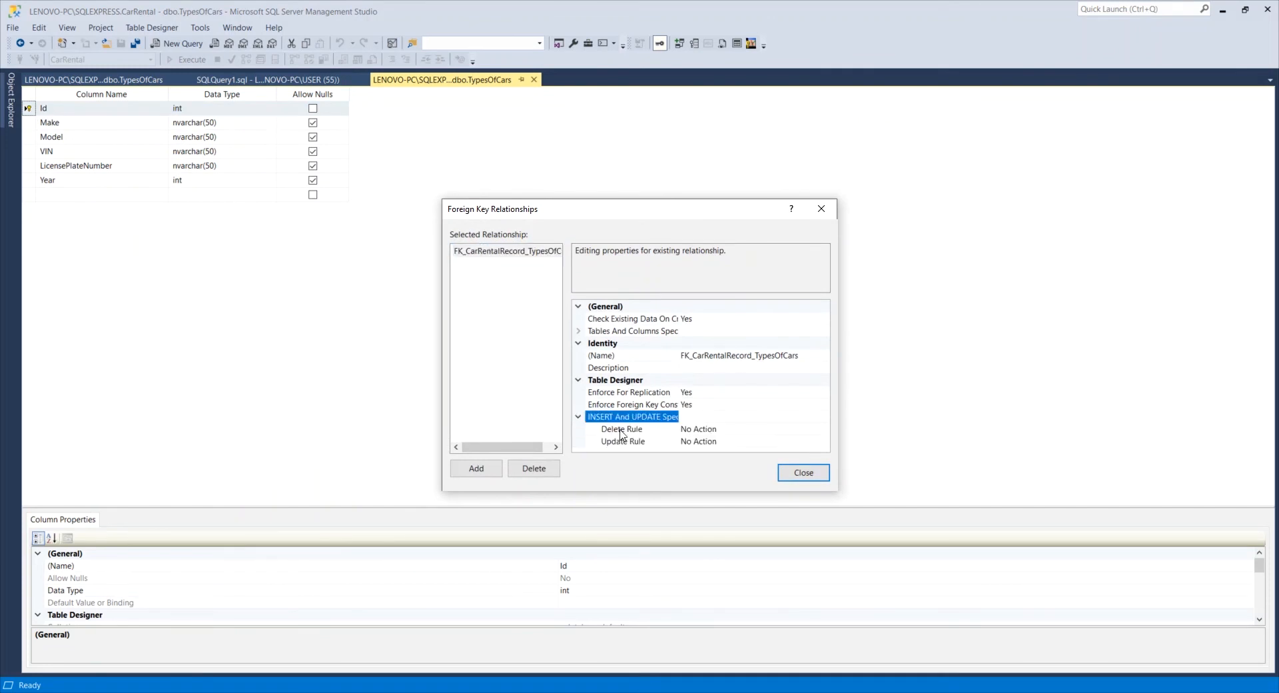
pyautogui.moveTo(691, 440)
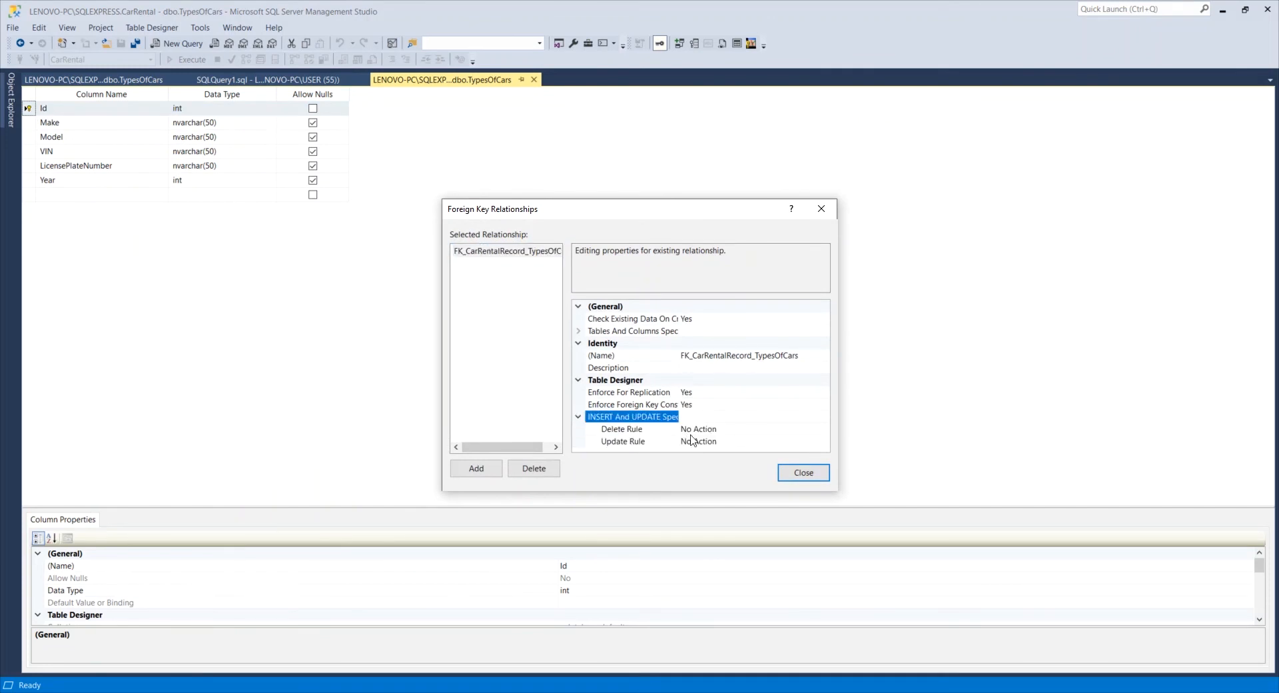
pyautogui.click(632, 428)
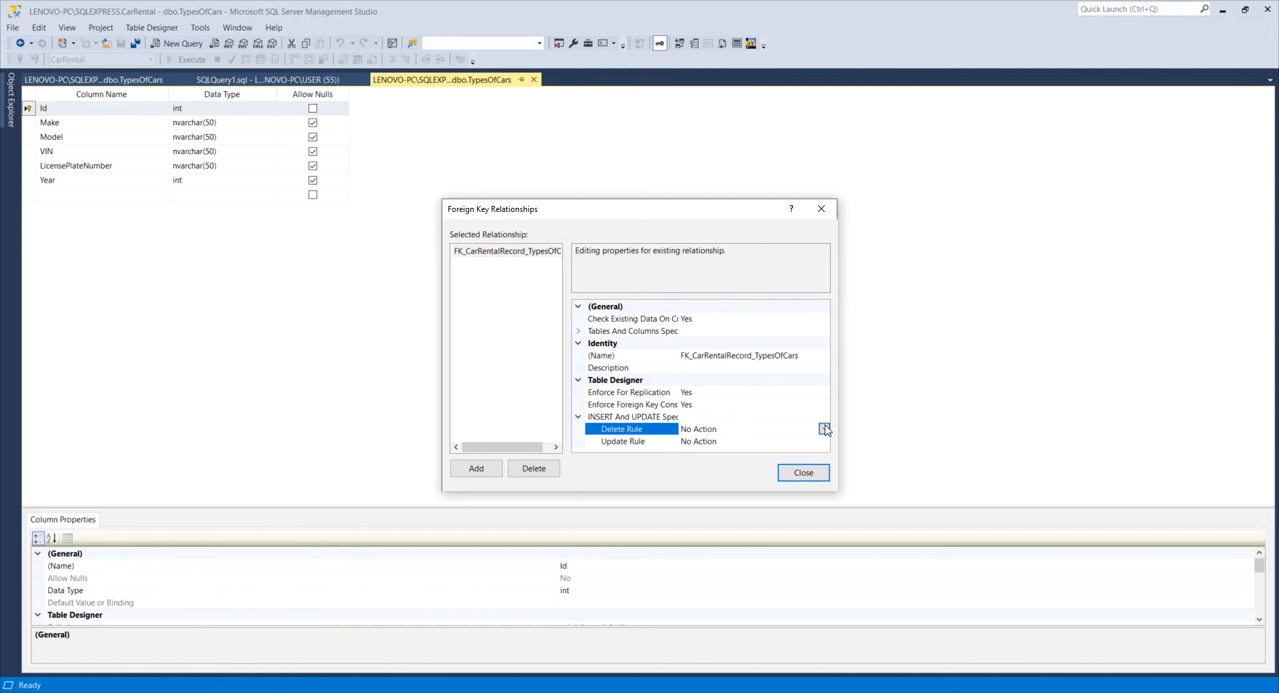
pyautogui.click(824, 428)
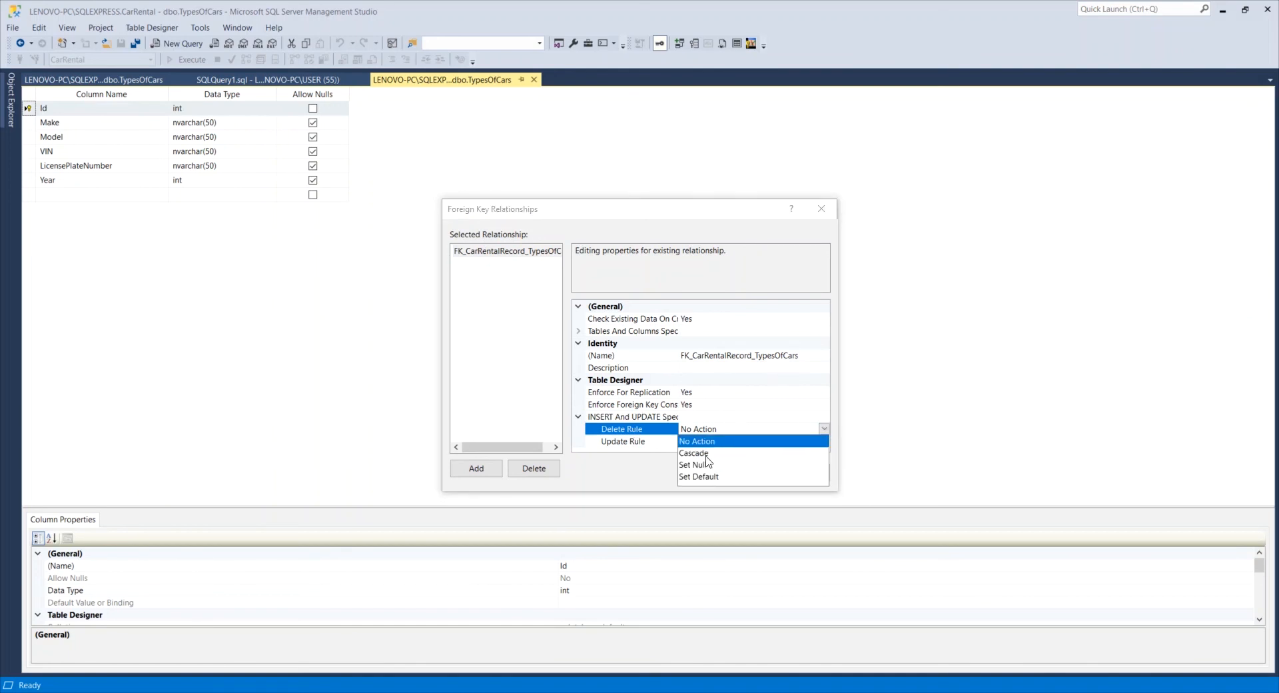
pyautogui.moveTo(716, 457)
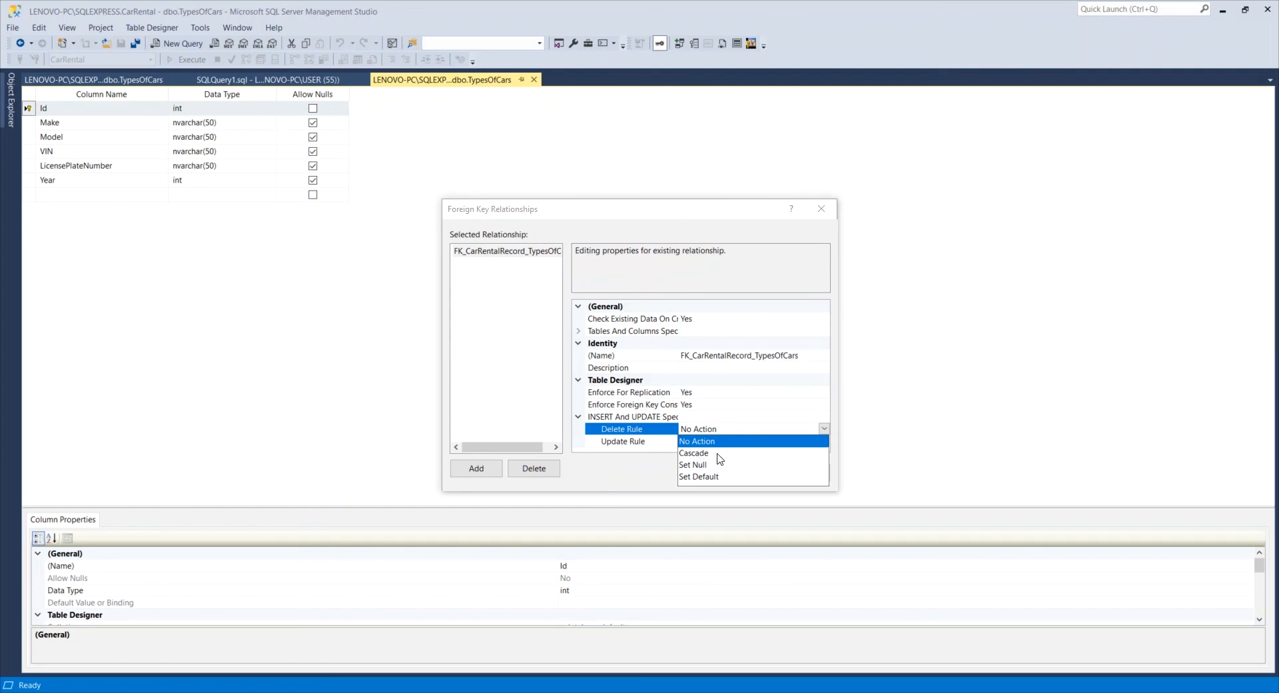
pyautogui.moveTo(25, 113)
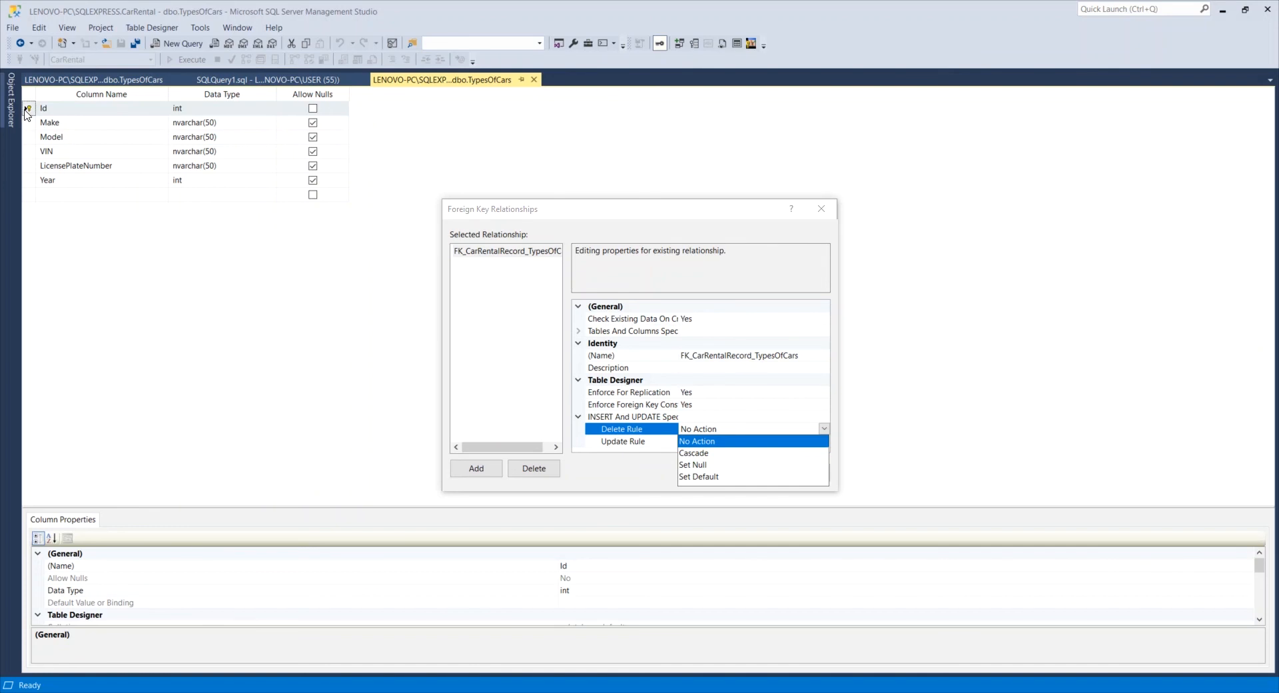
pyautogui.moveTo(198, 207)
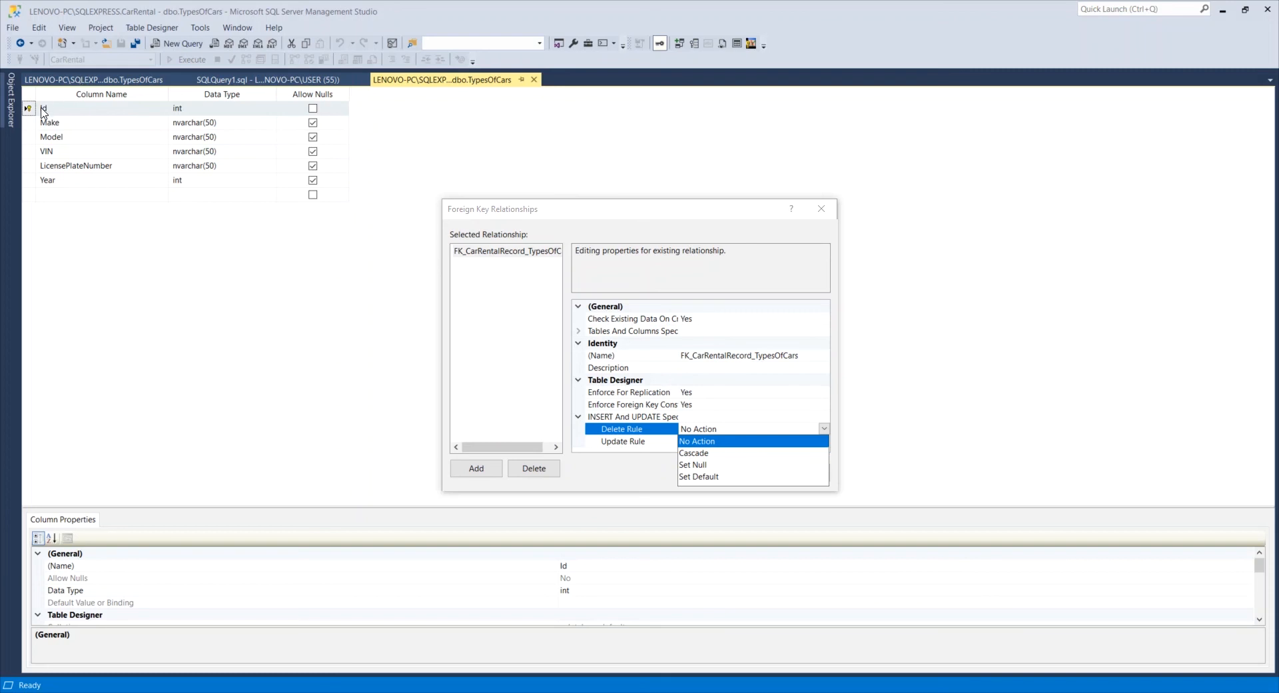
pyautogui.moveTo(104, 126)
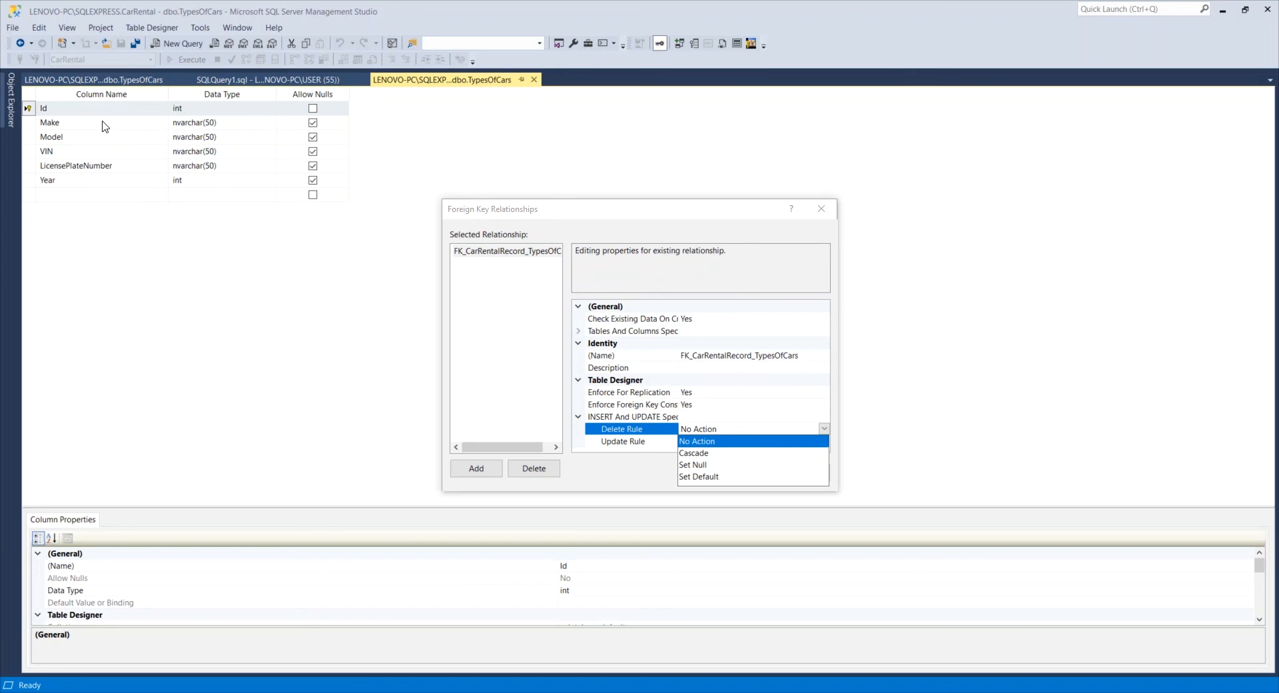
pyautogui.click(697, 440)
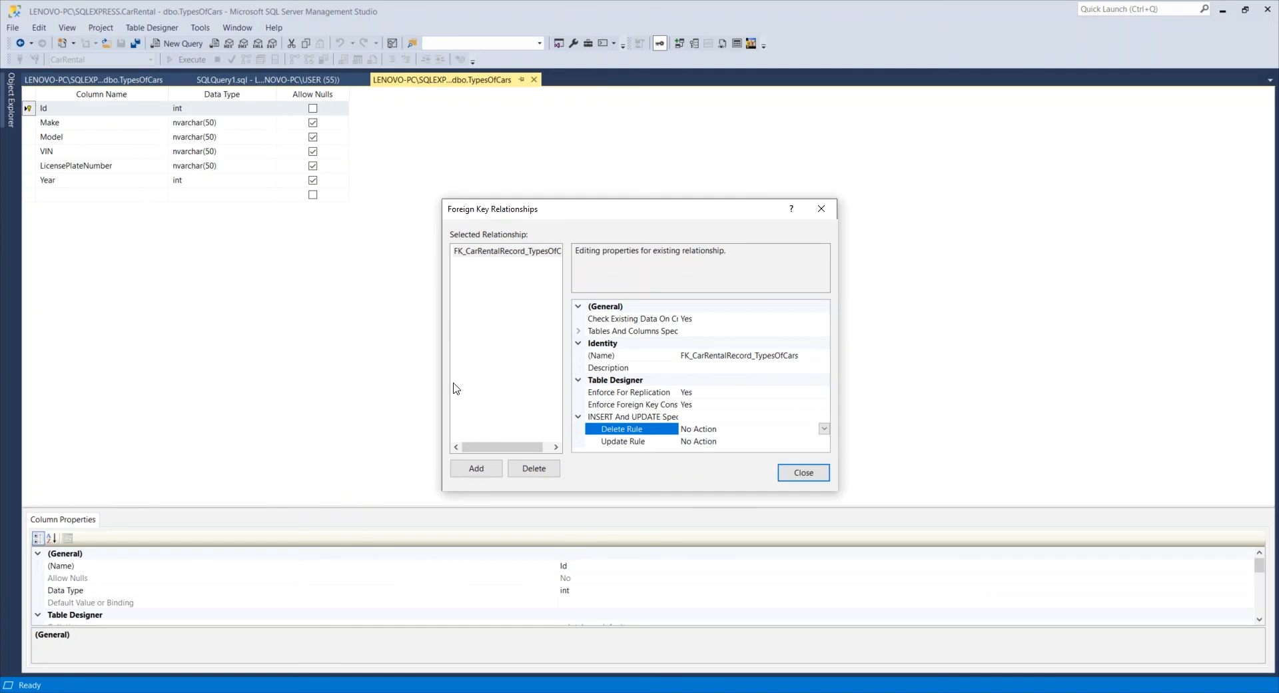
pyautogui.click(802, 472)
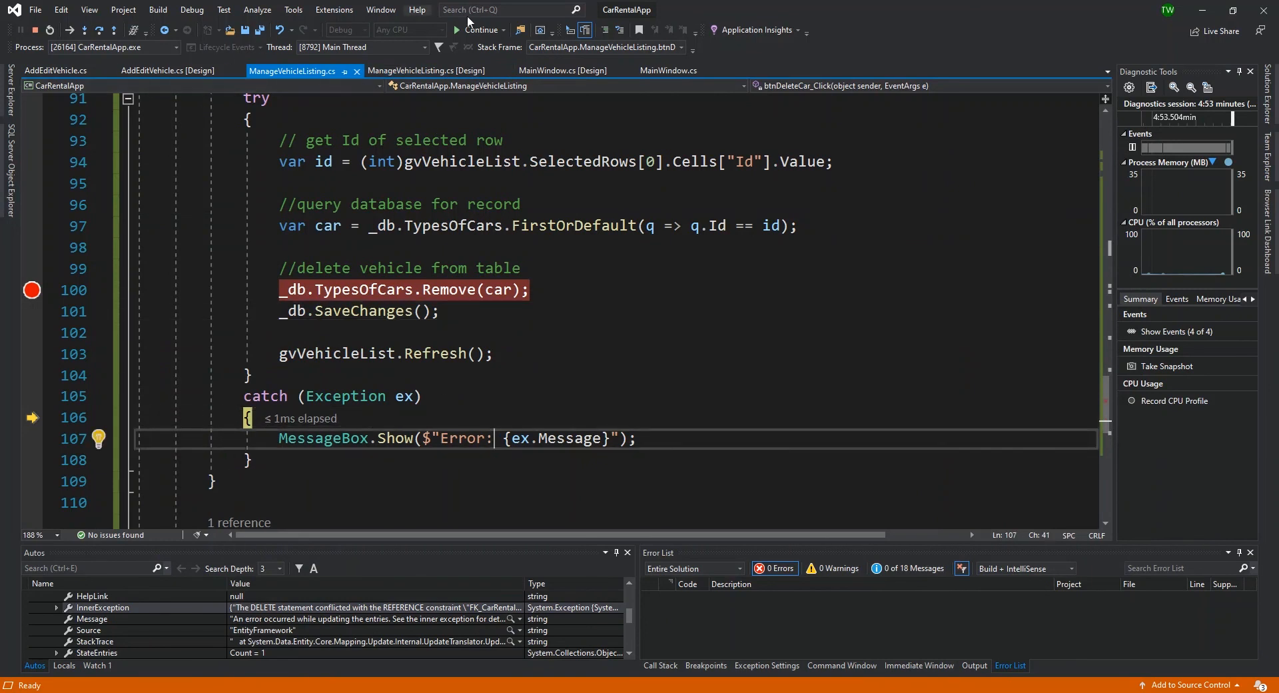
# Resume debugging and dismiss the entries-update error, leaving Suzuki Swift listed
pyautogui.click(480, 30)
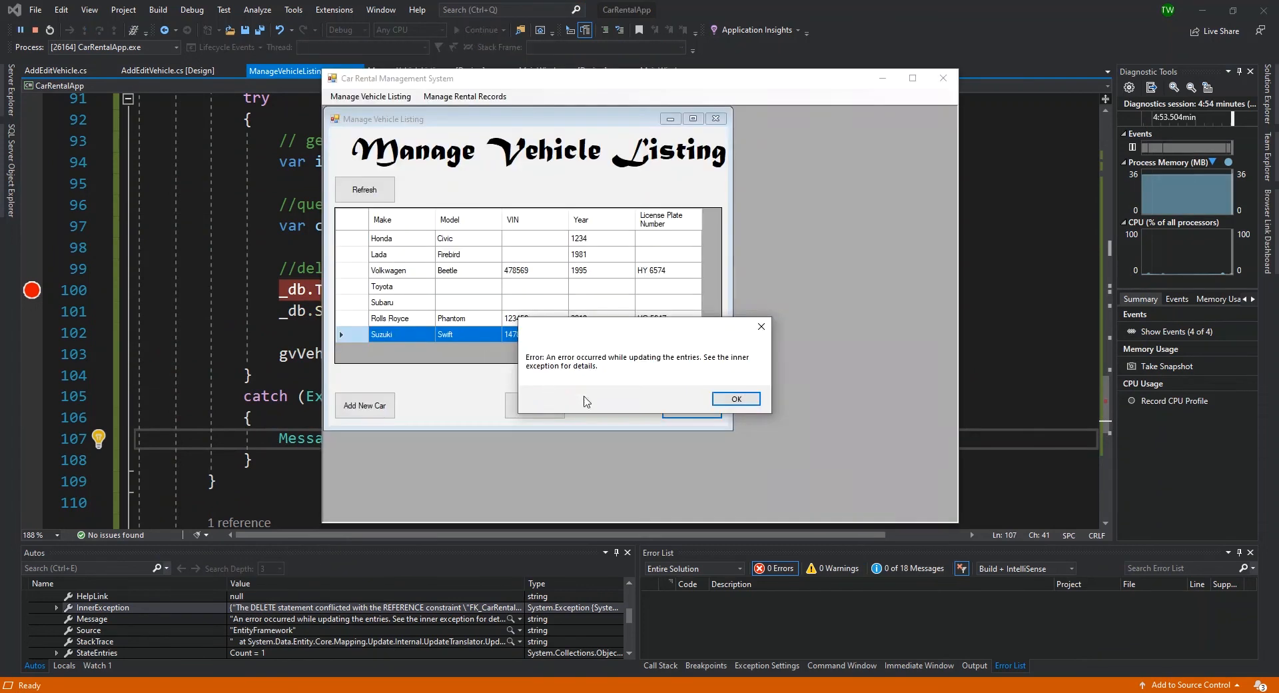
pyautogui.click(734, 398)
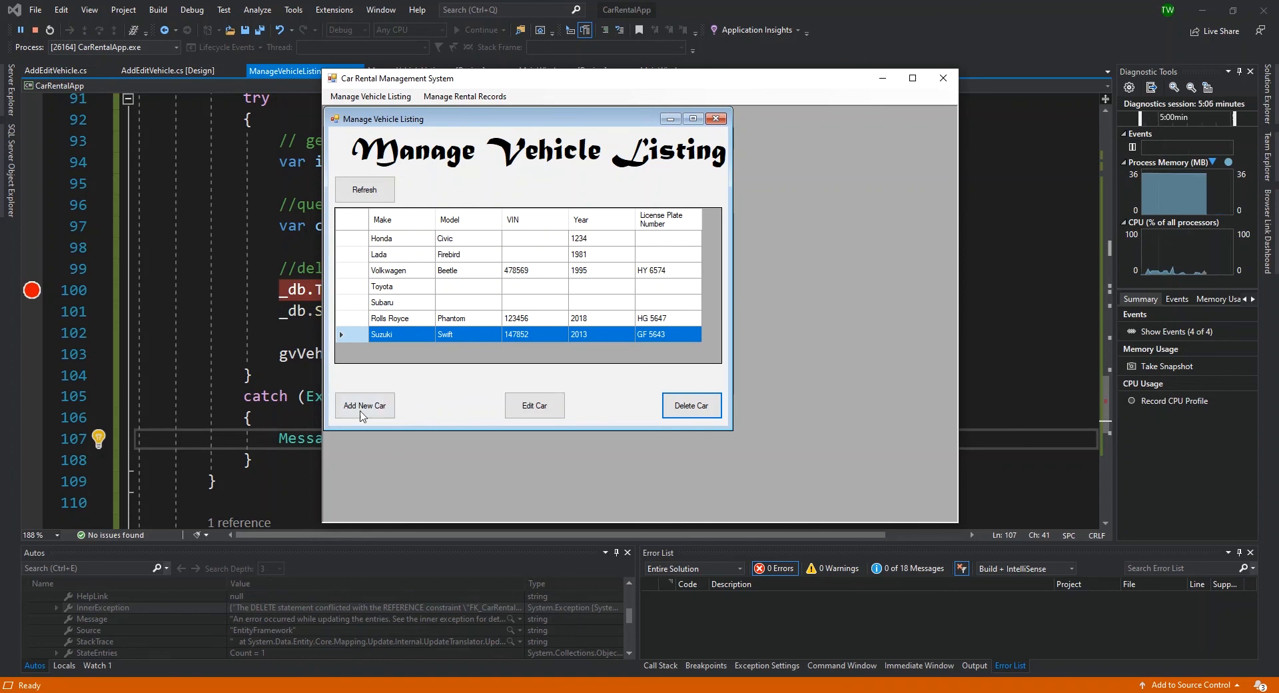
pyautogui.moveTo(407, 148)
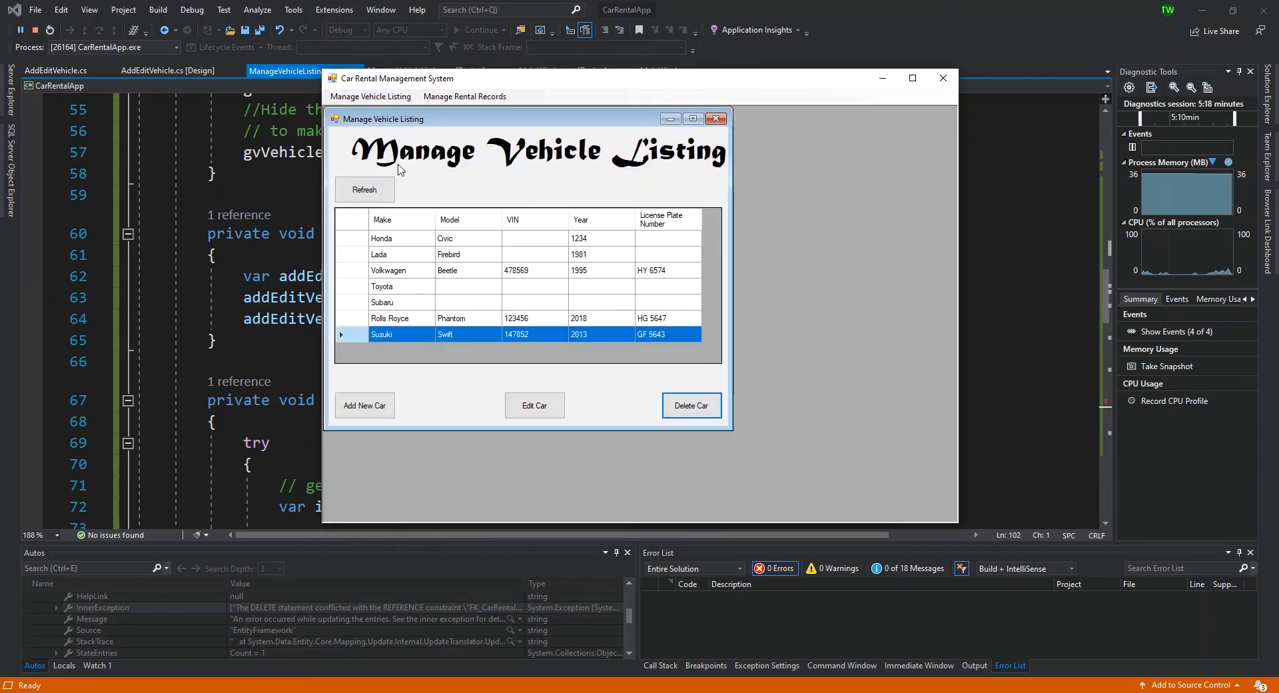
# Open the Manage Rental Records menu showing add, view archive, and edit options
pyautogui.click(464, 96)
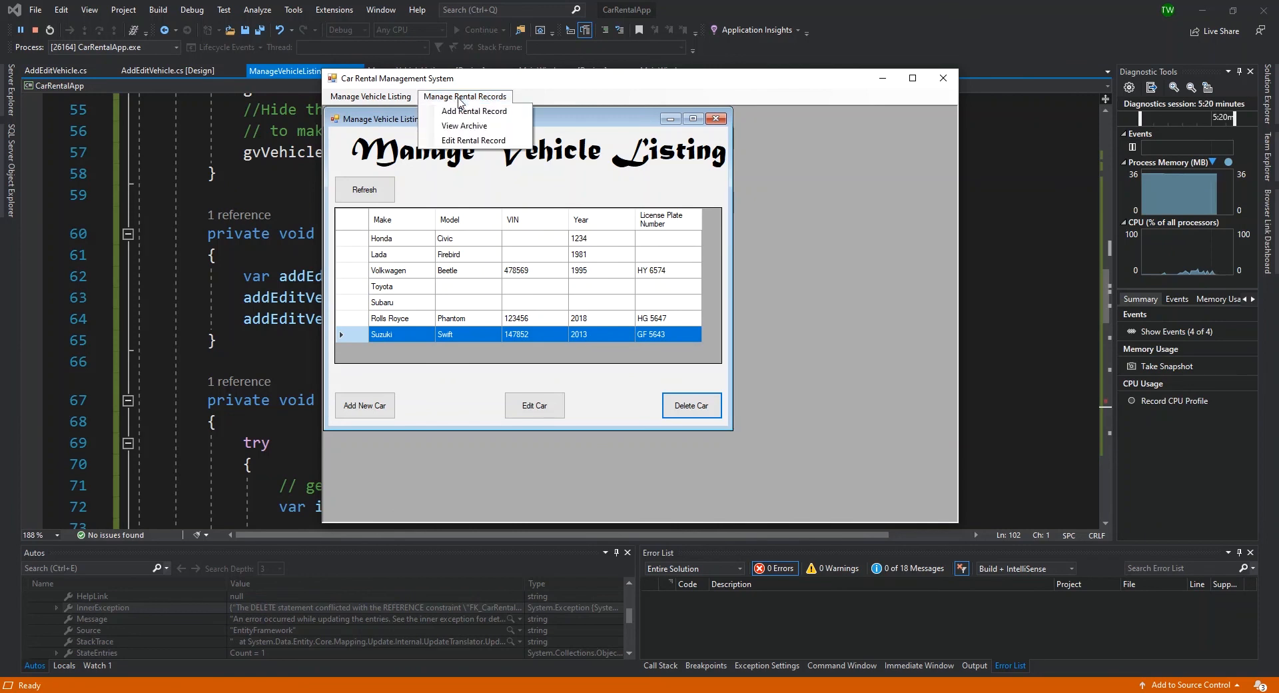
pyautogui.moveTo(463, 125)
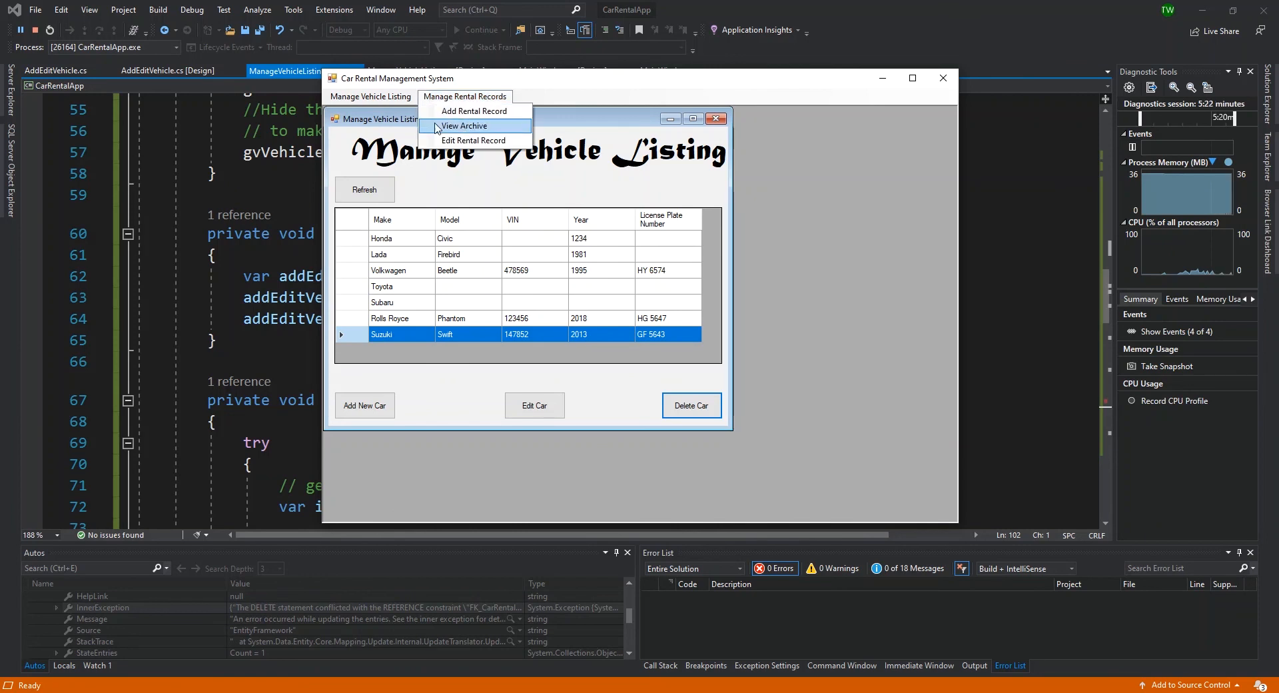
pyautogui.moveTo(473, 139)
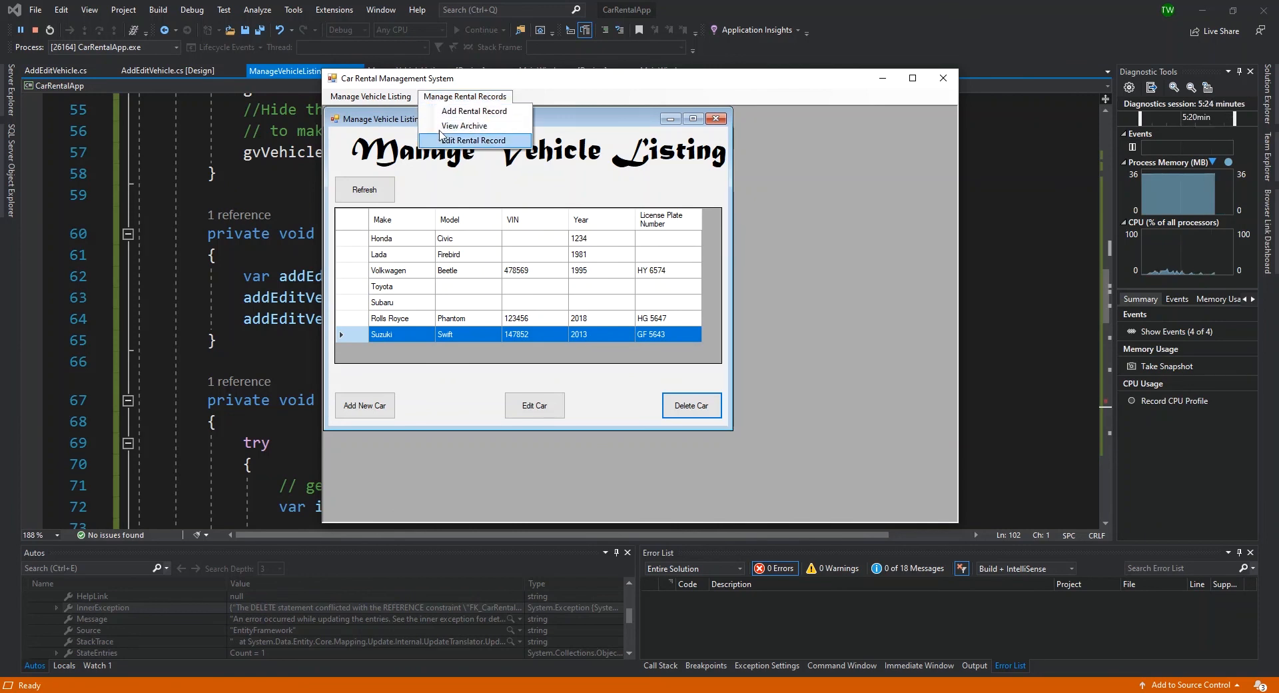
pyautogui.moveTo(464, 125)
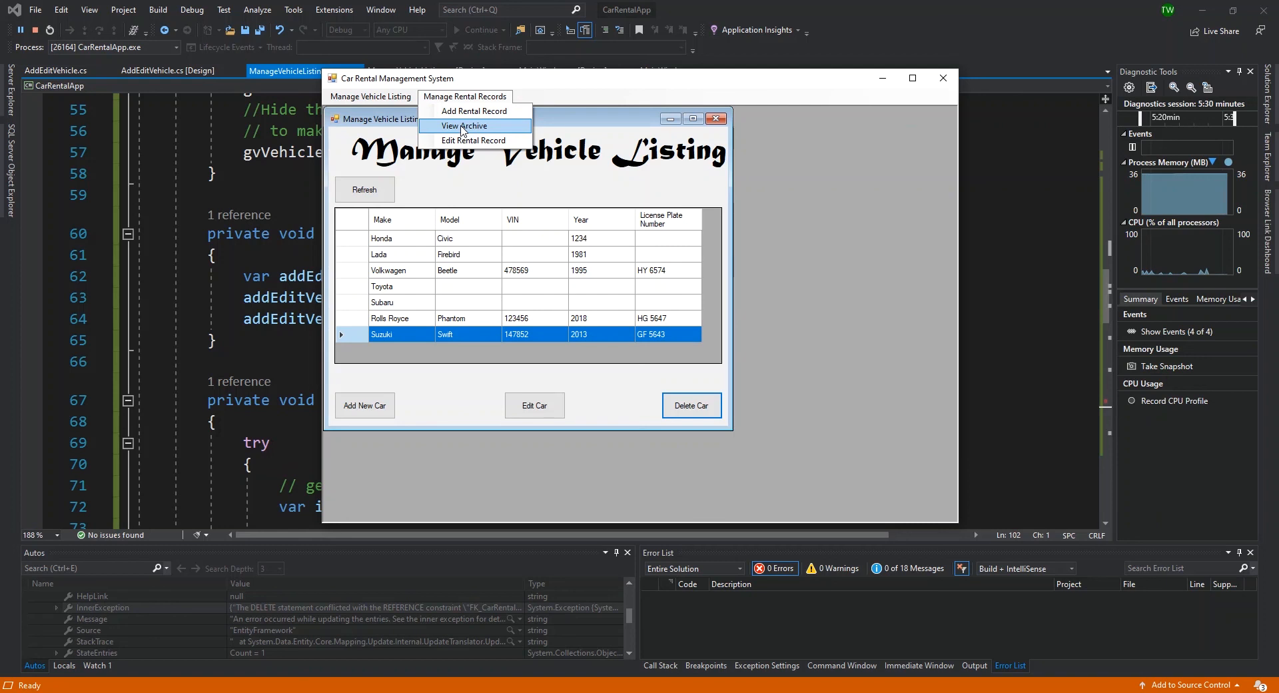
pyautogui.moveTo(473, 141)
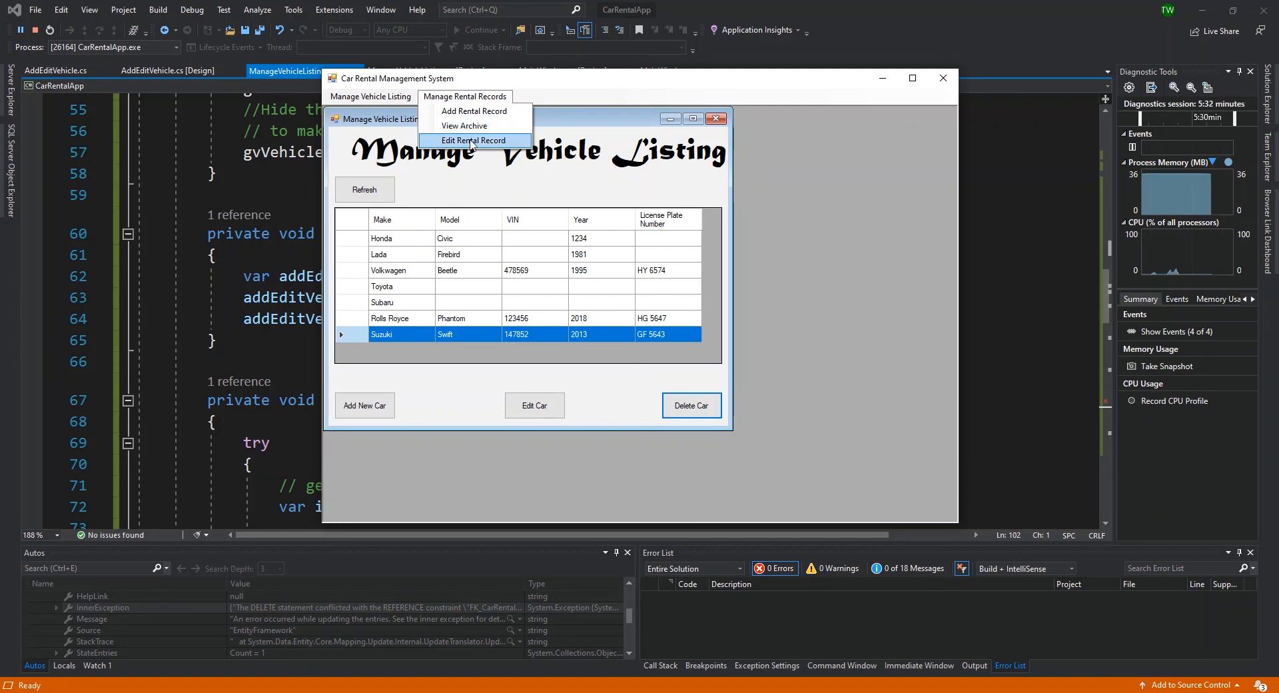
pyautogui.moveTo(566, 167)
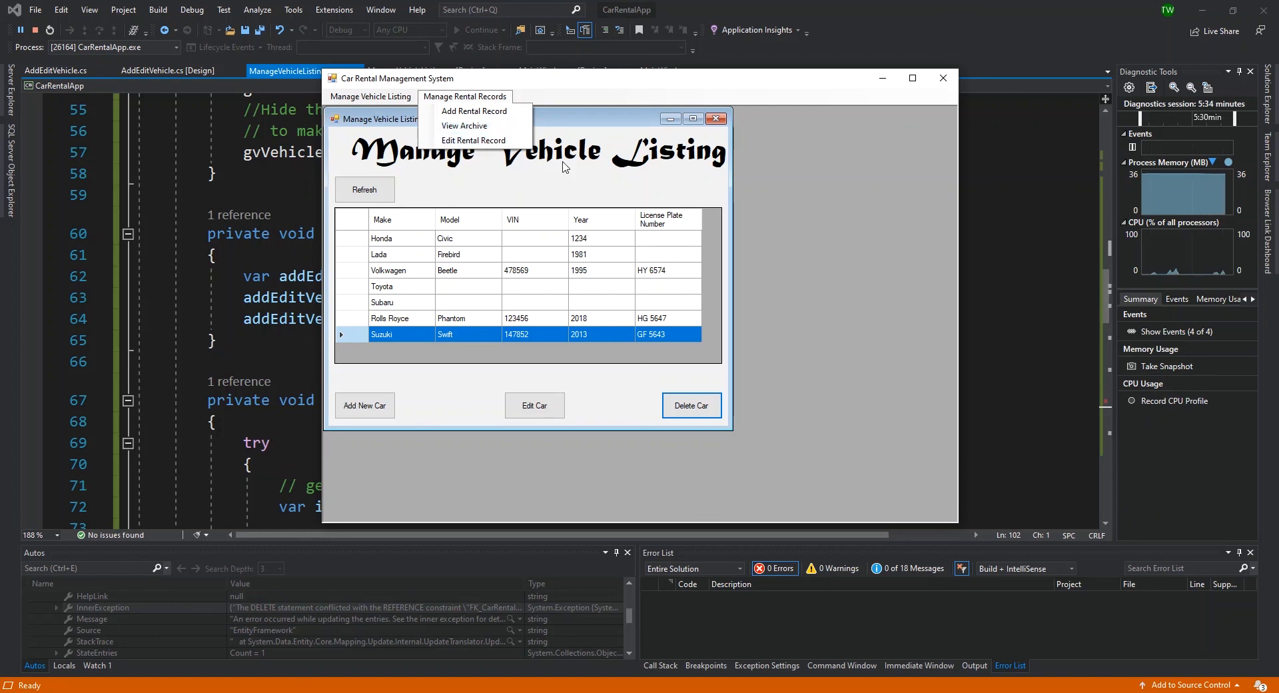